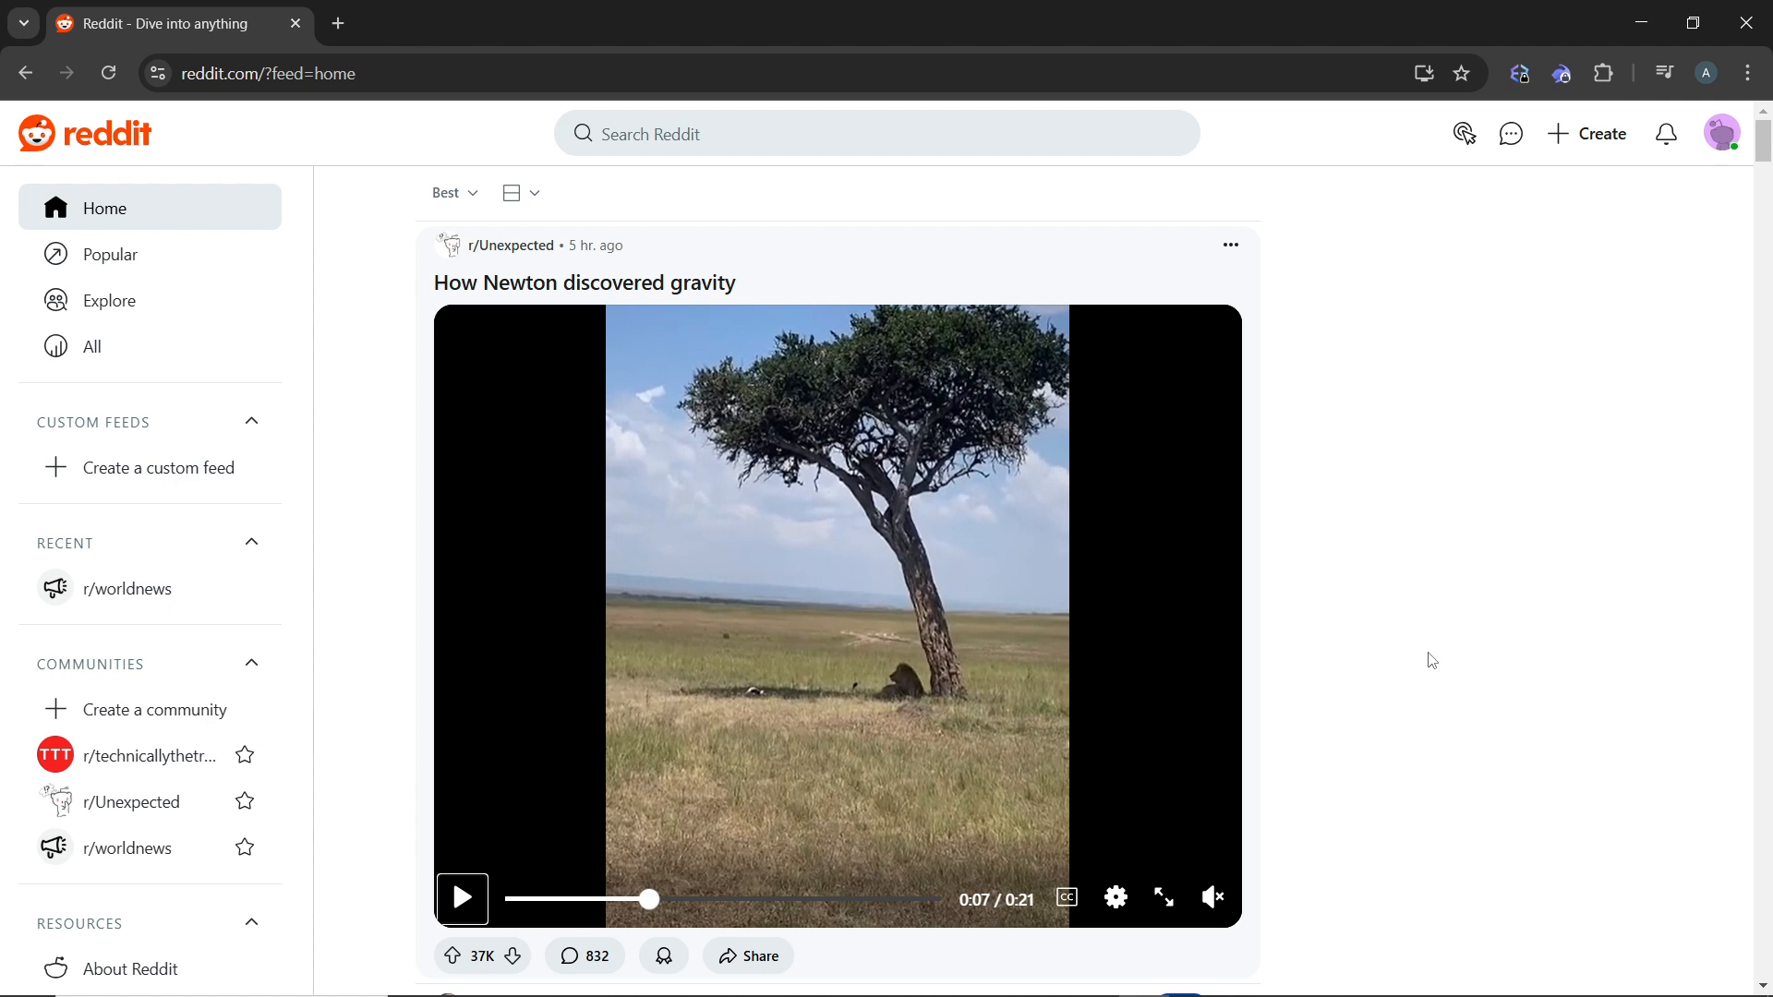
pyautogui.moveTo(1446, 64)
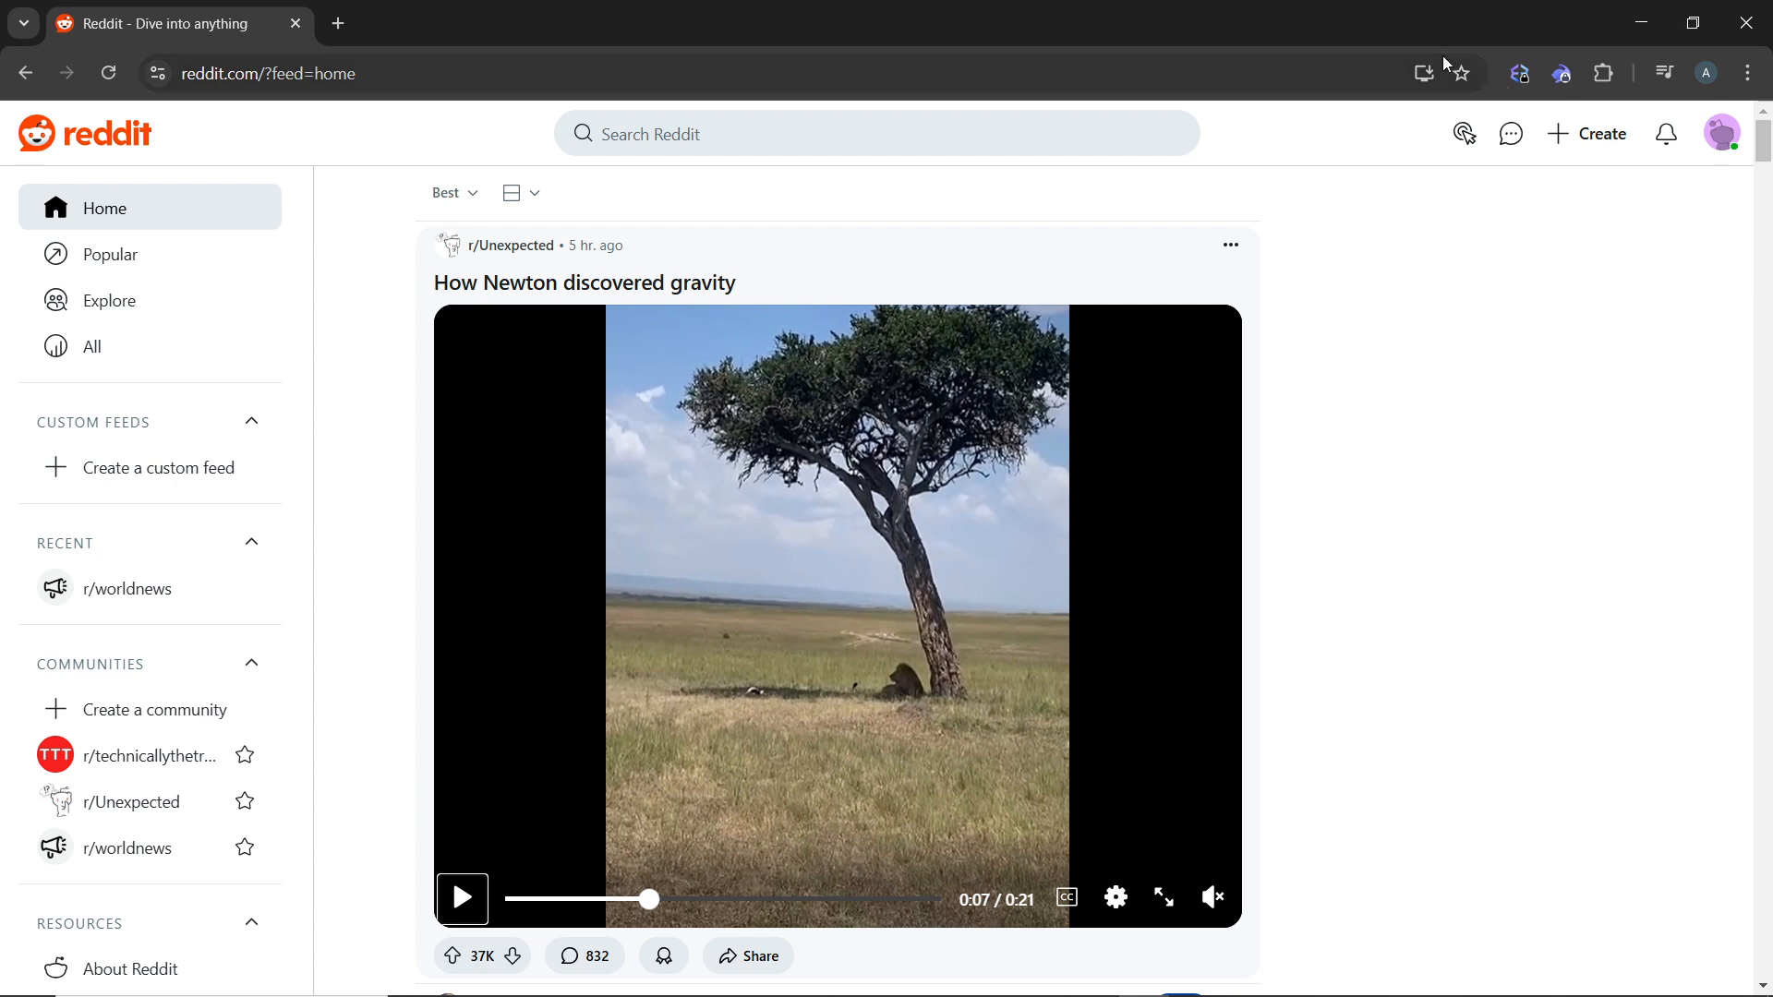
pyautogui.moveTo(1511, 133)
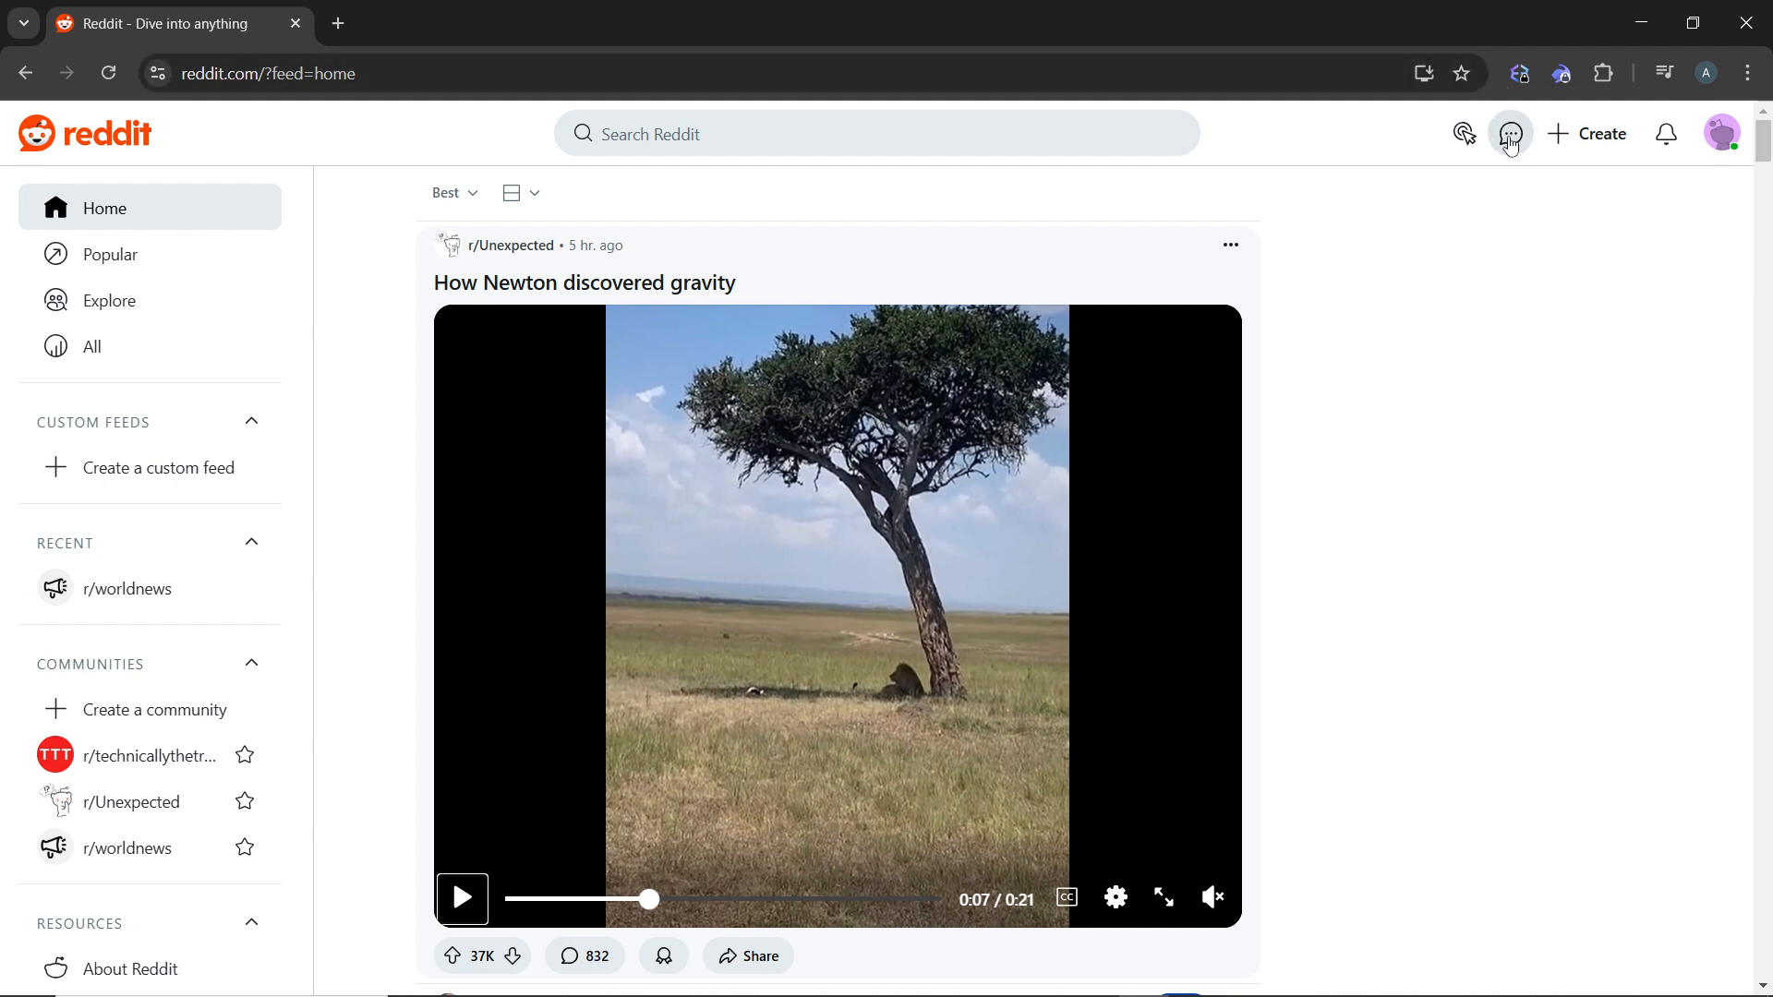
pyautogui.moveTo(1510, 133)
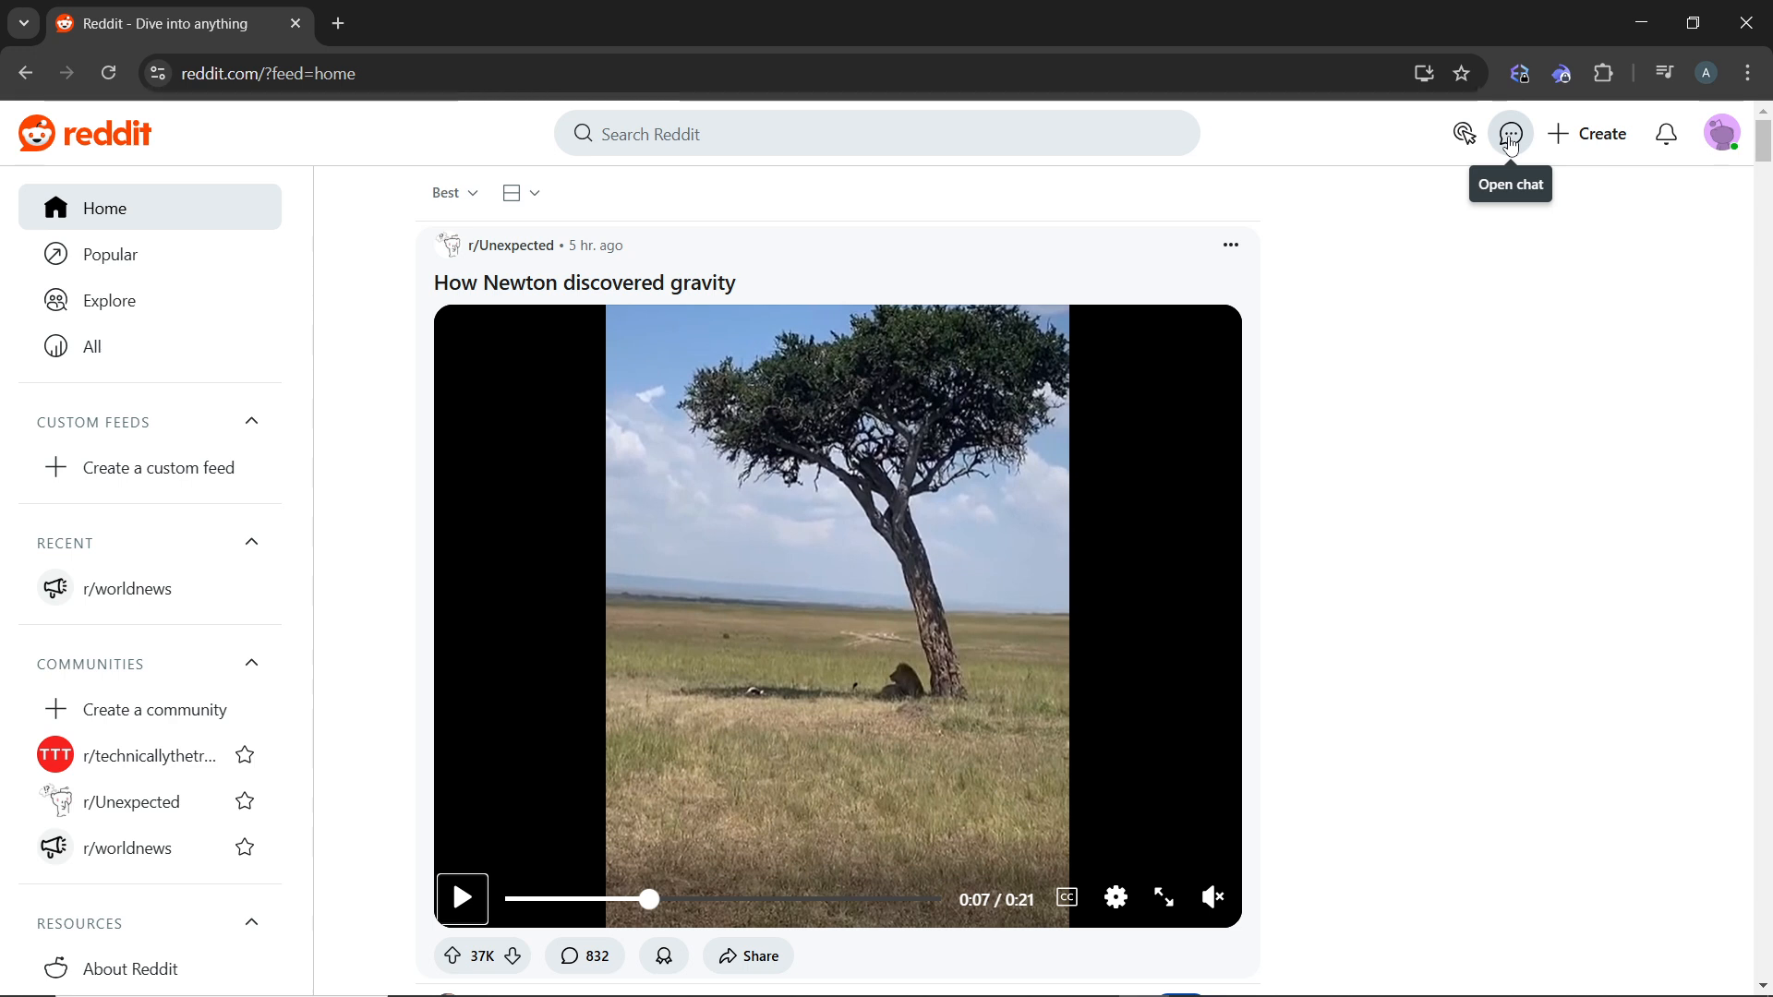
# Open the Chats panel and show the chat-type filter: channels, group chats, direct chats.
pyautogui.click(1510, 132)
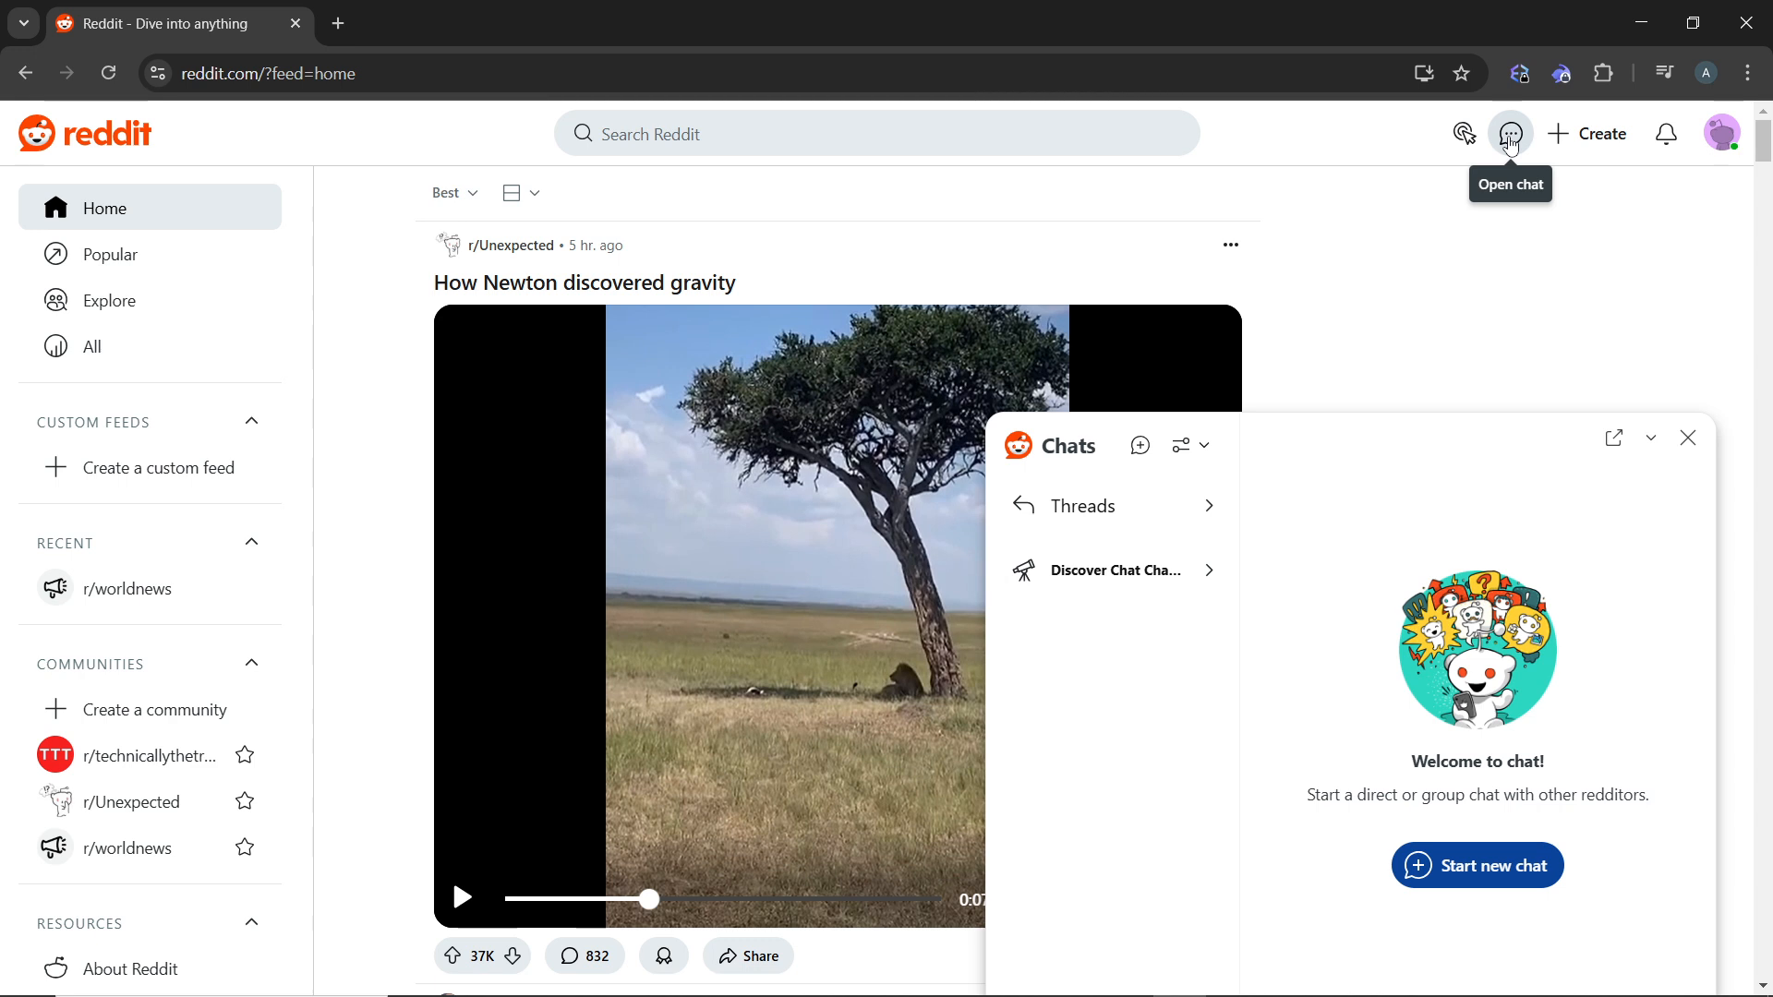
pyautogui.moveTo(1179, 460)
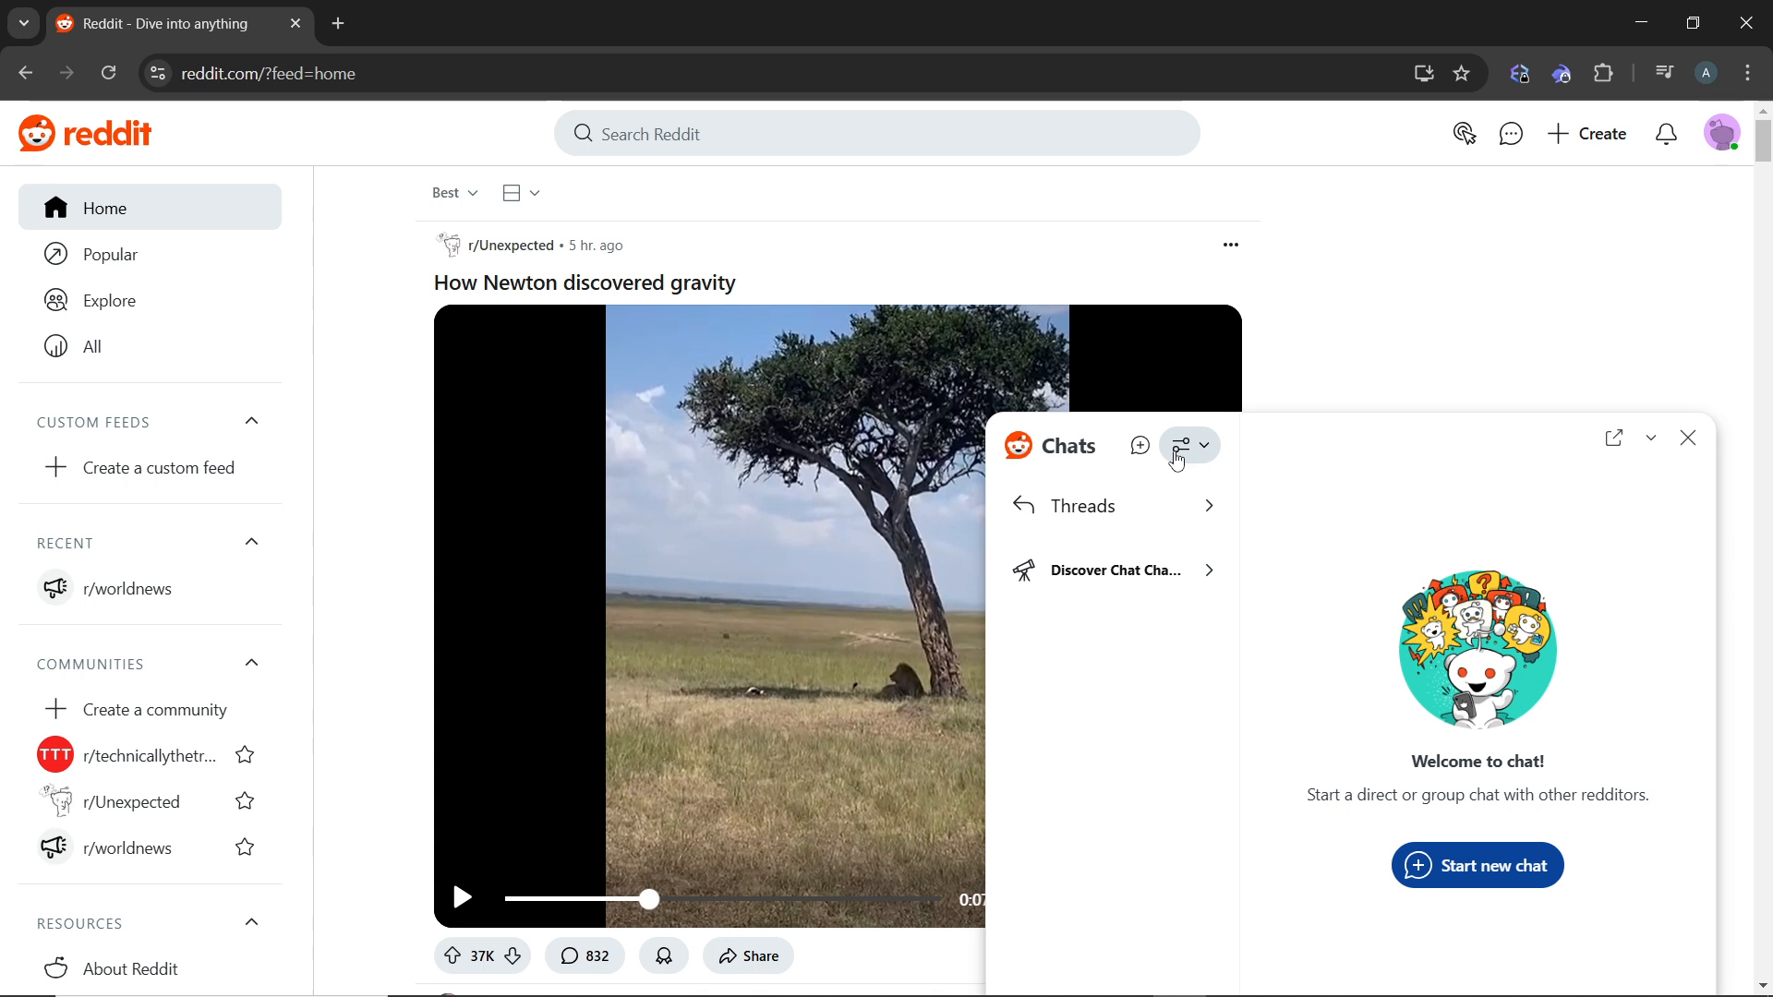
pyautogui.moveTo(1143, 608)
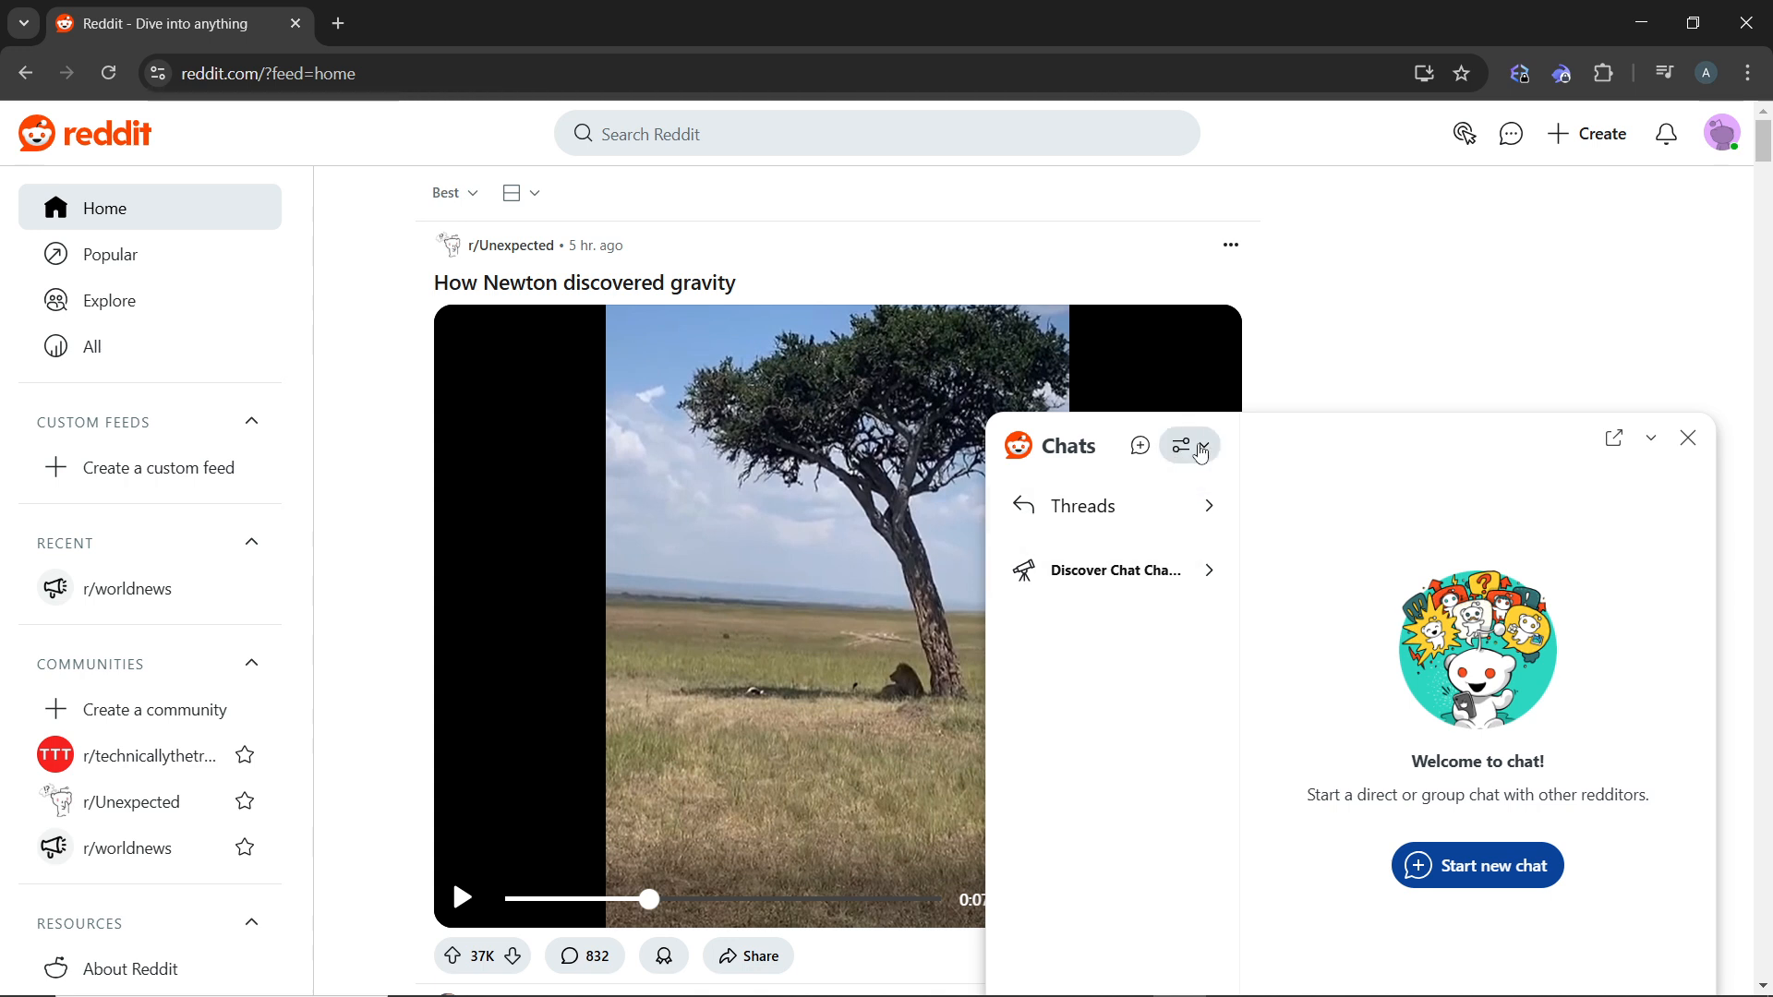
pyautogui.click(1189, 444)
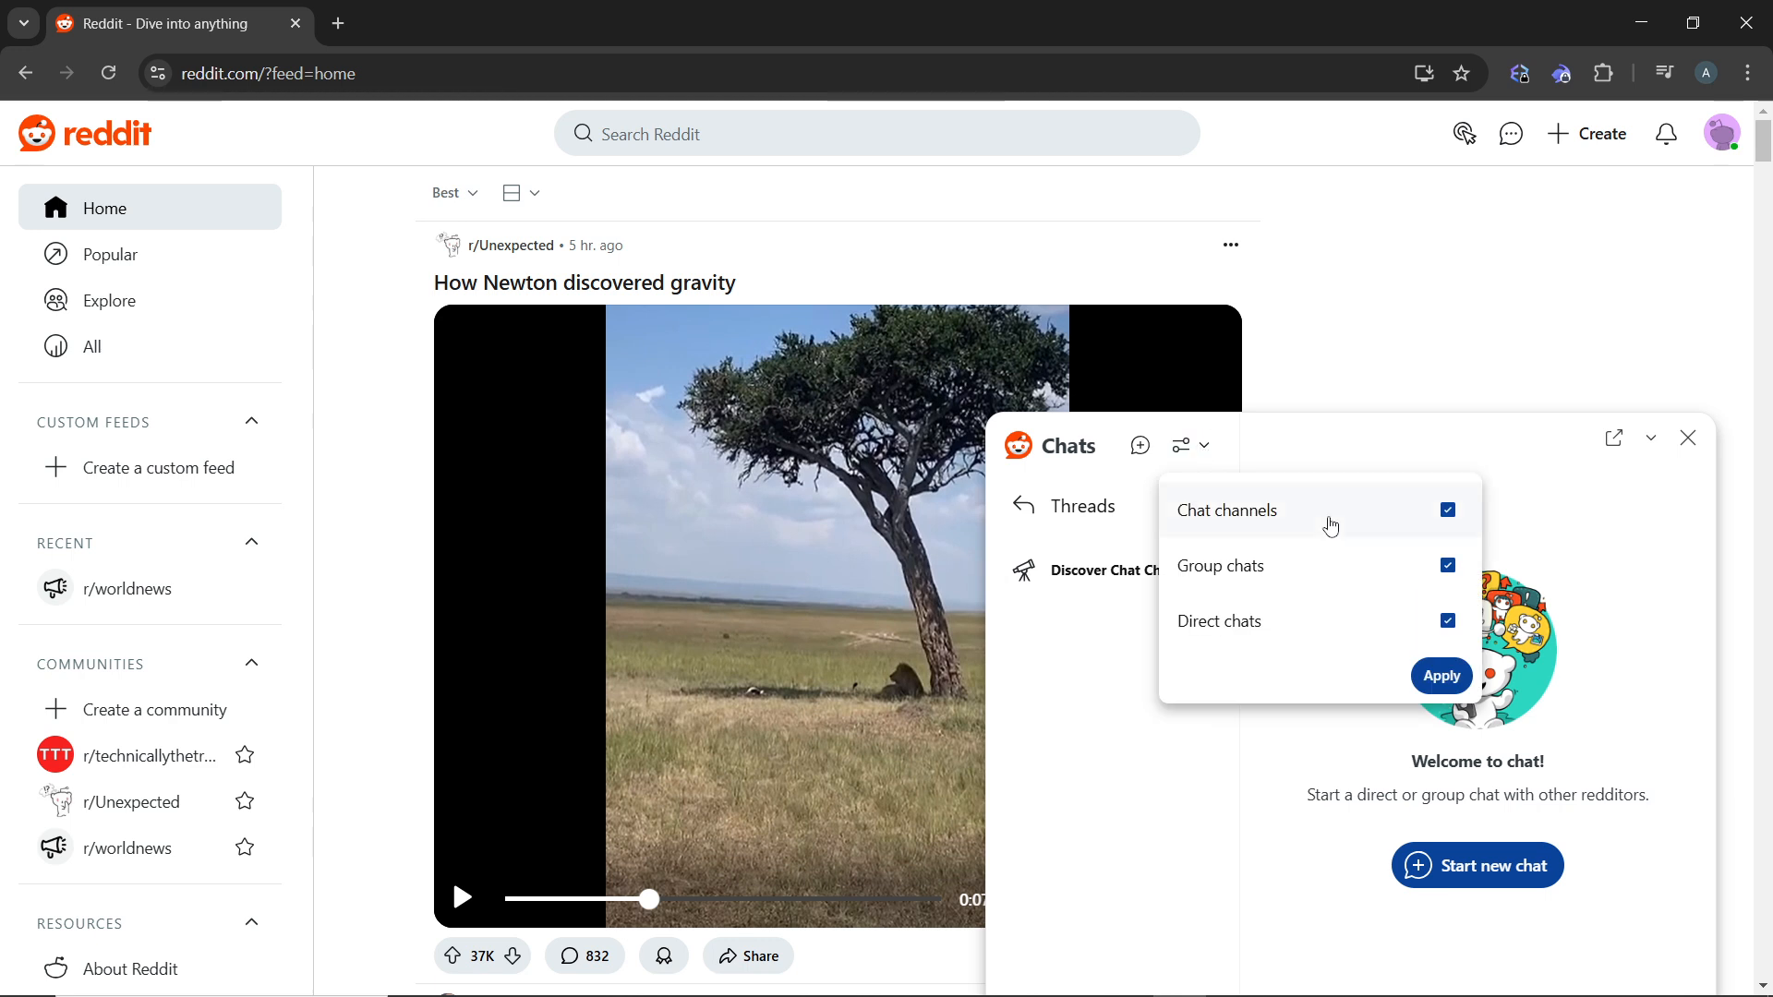
pyautogui.moveTo(1086, 735)
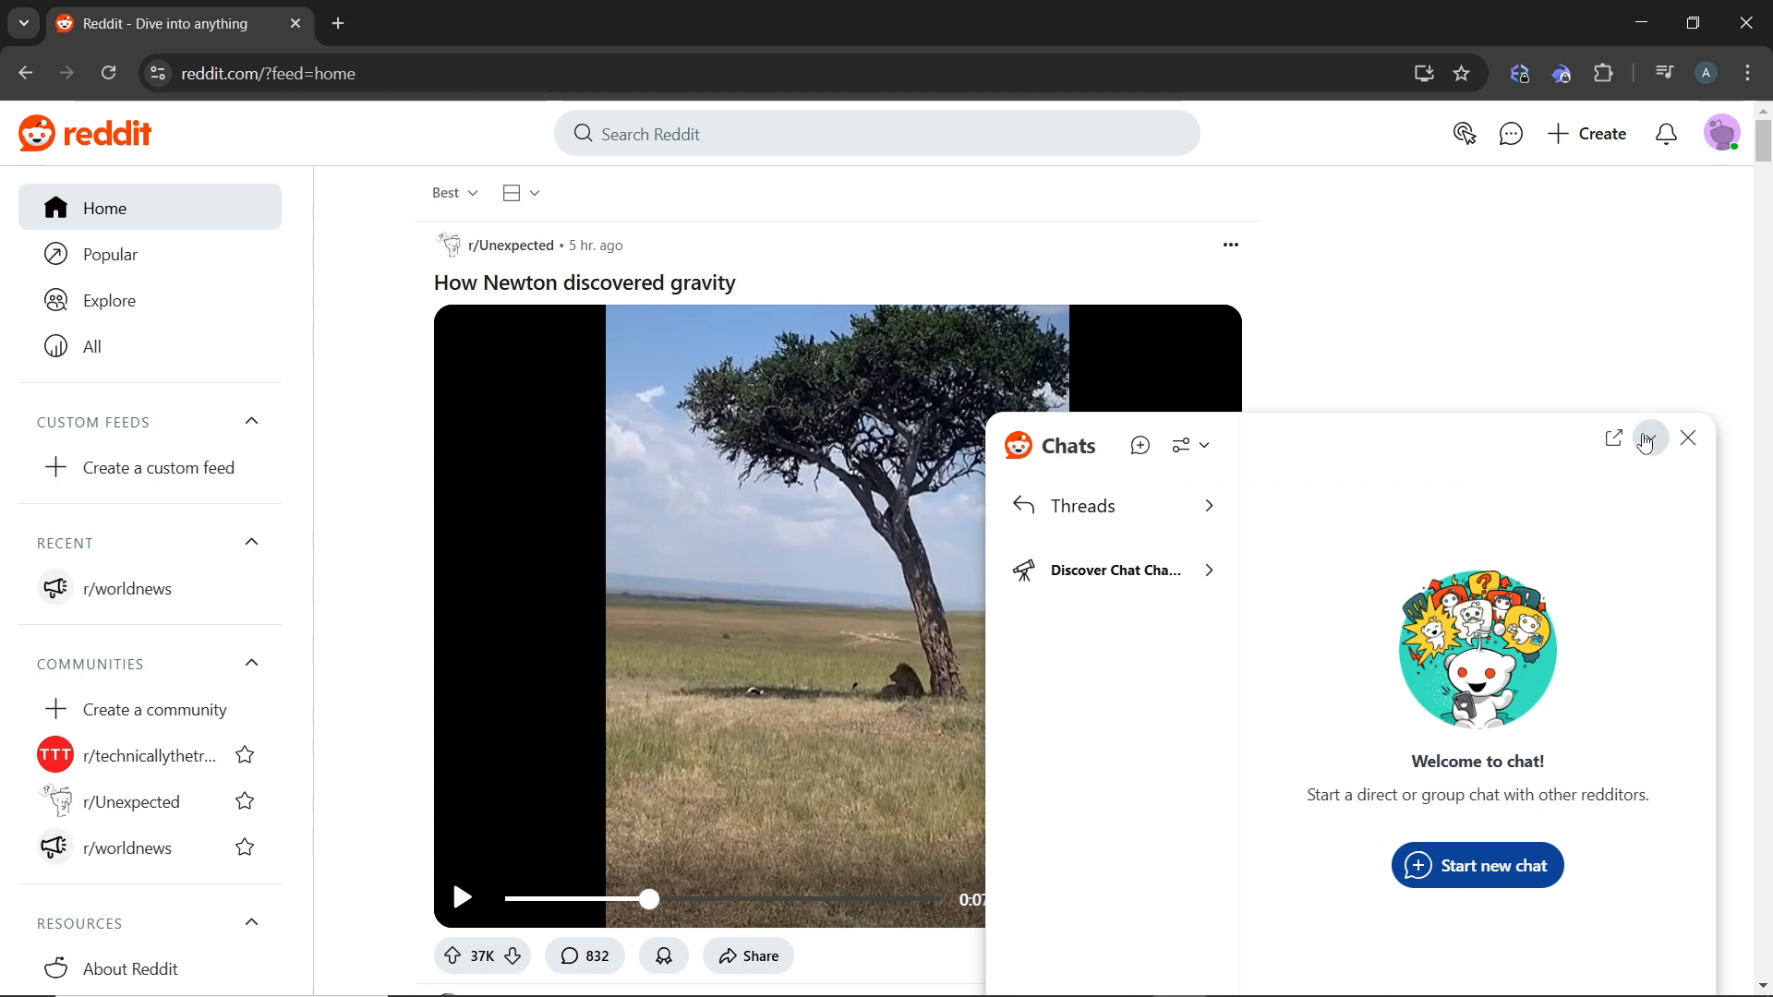
# Minimise and restore the chat panel, then go to Discover Chat Channels.
pyautogui.click(1688, 438)
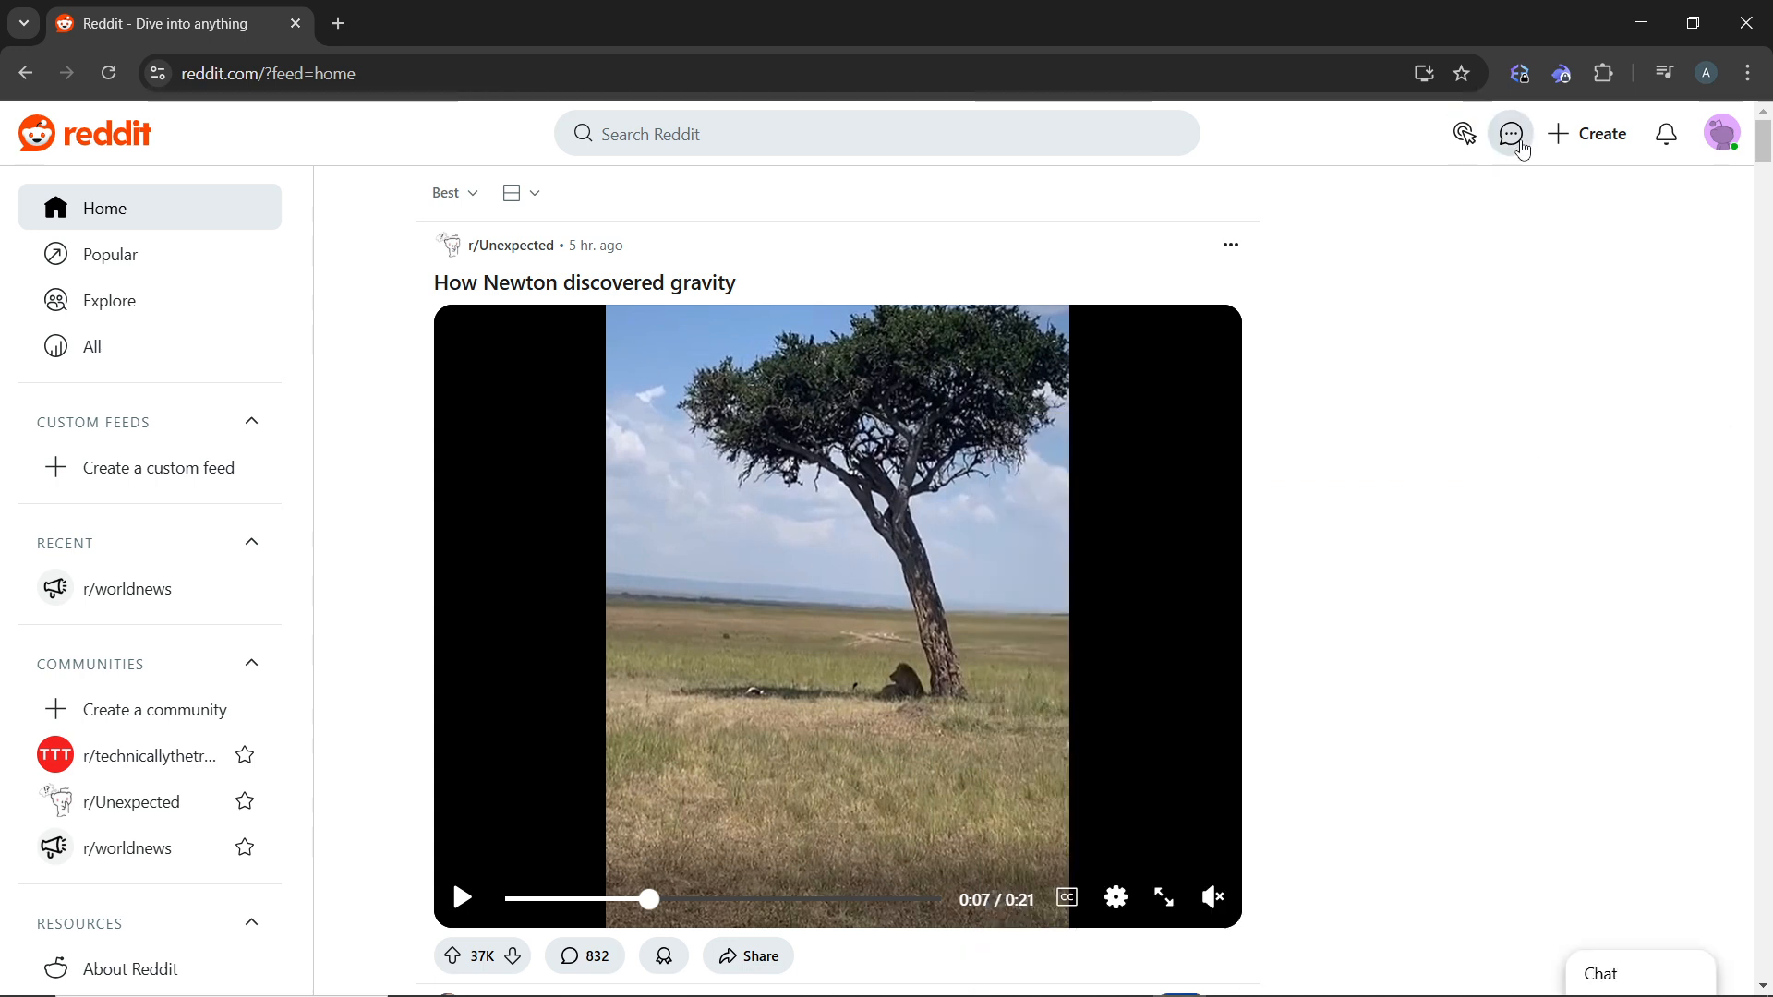
pyautogui.click(1510, 133)
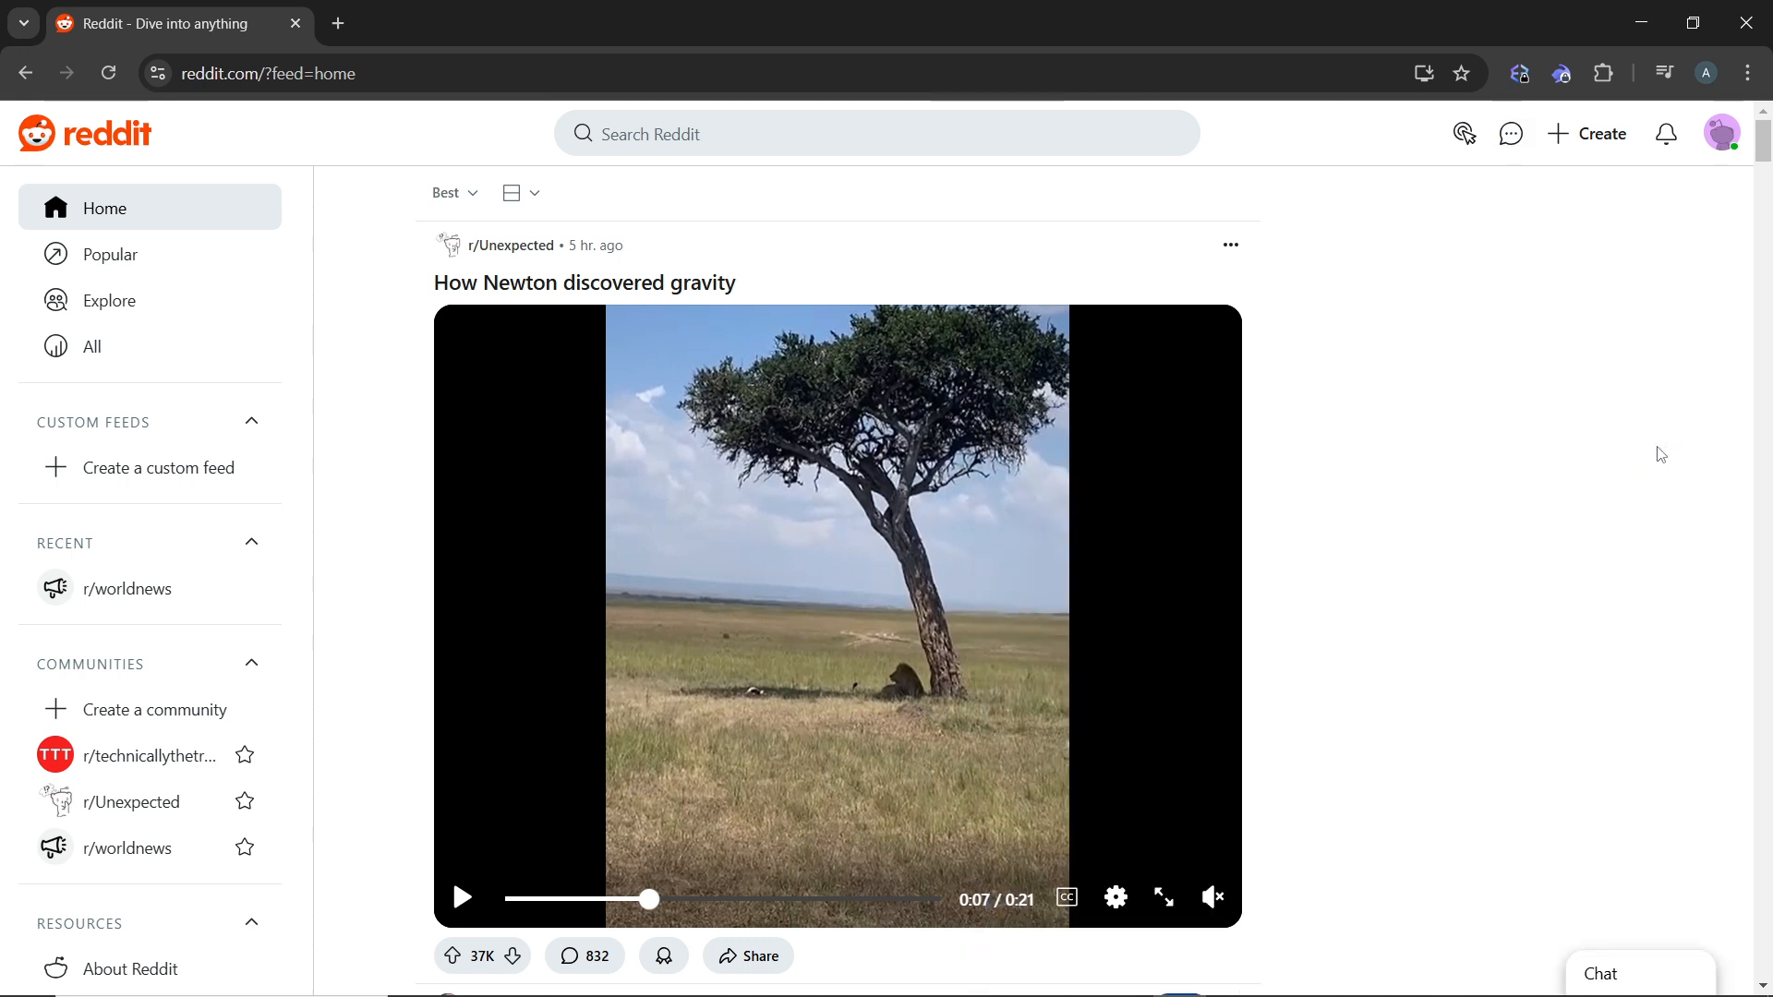
pyautogui.click(1511, 133)
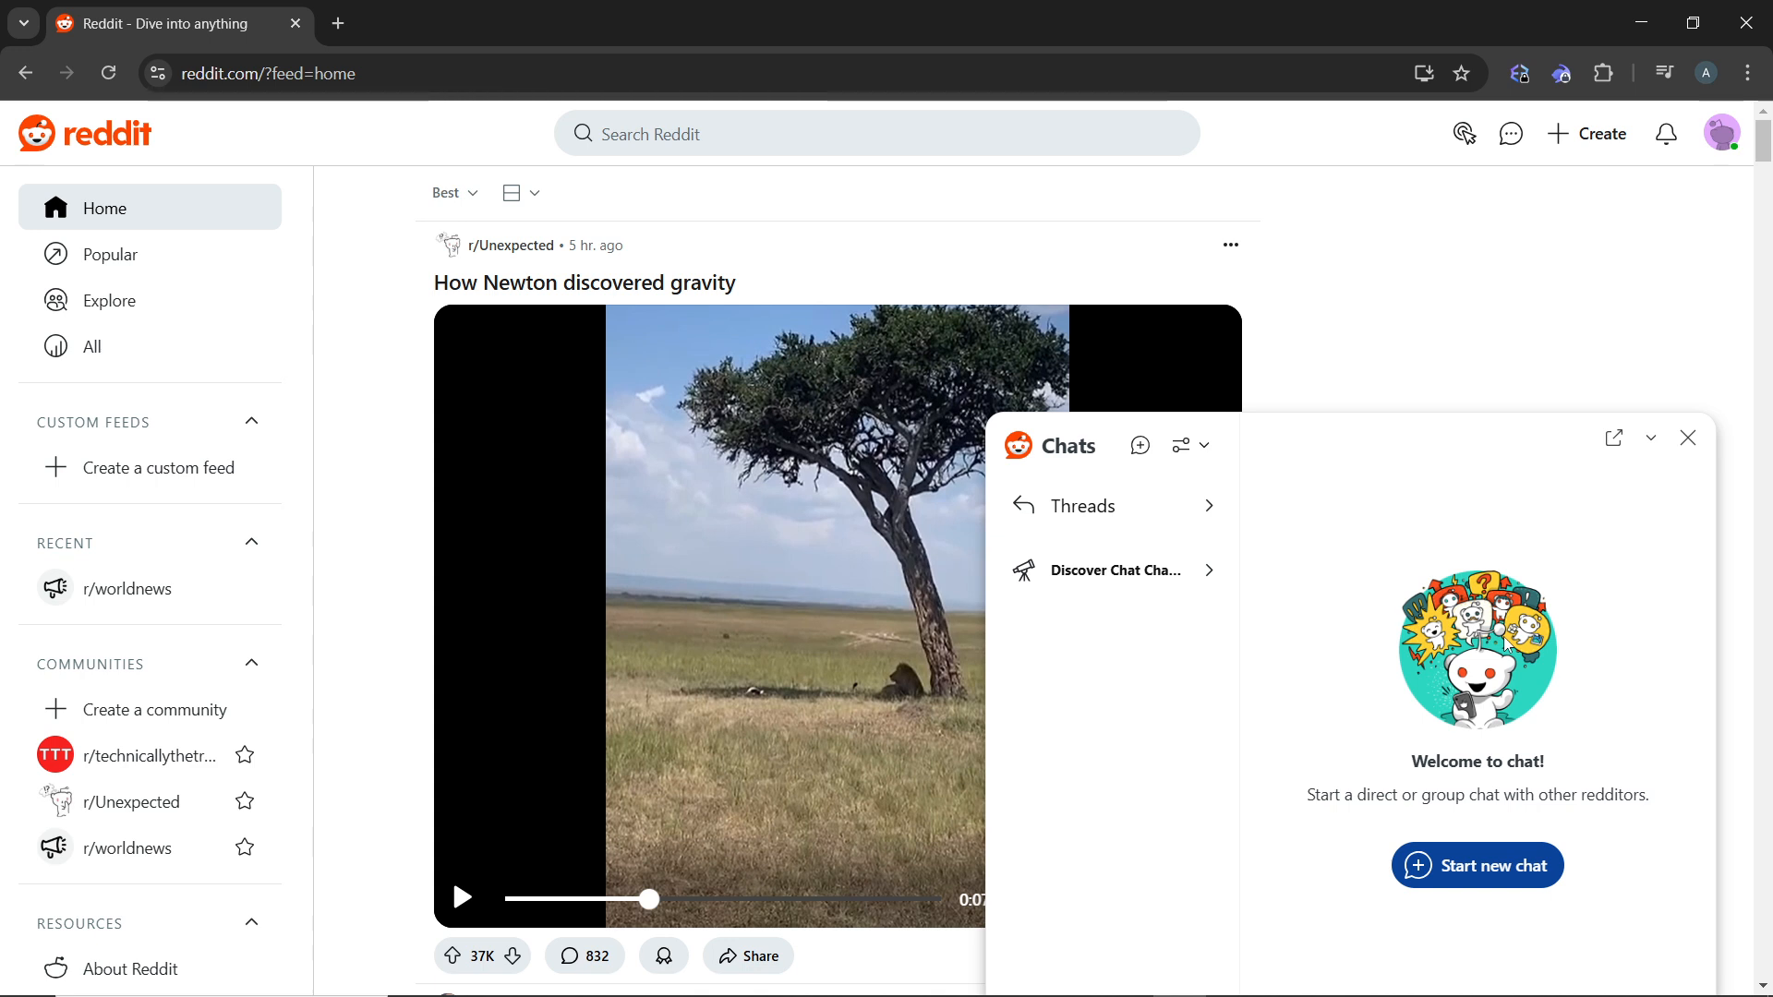
pyautogui.moveTo(1560, 402)
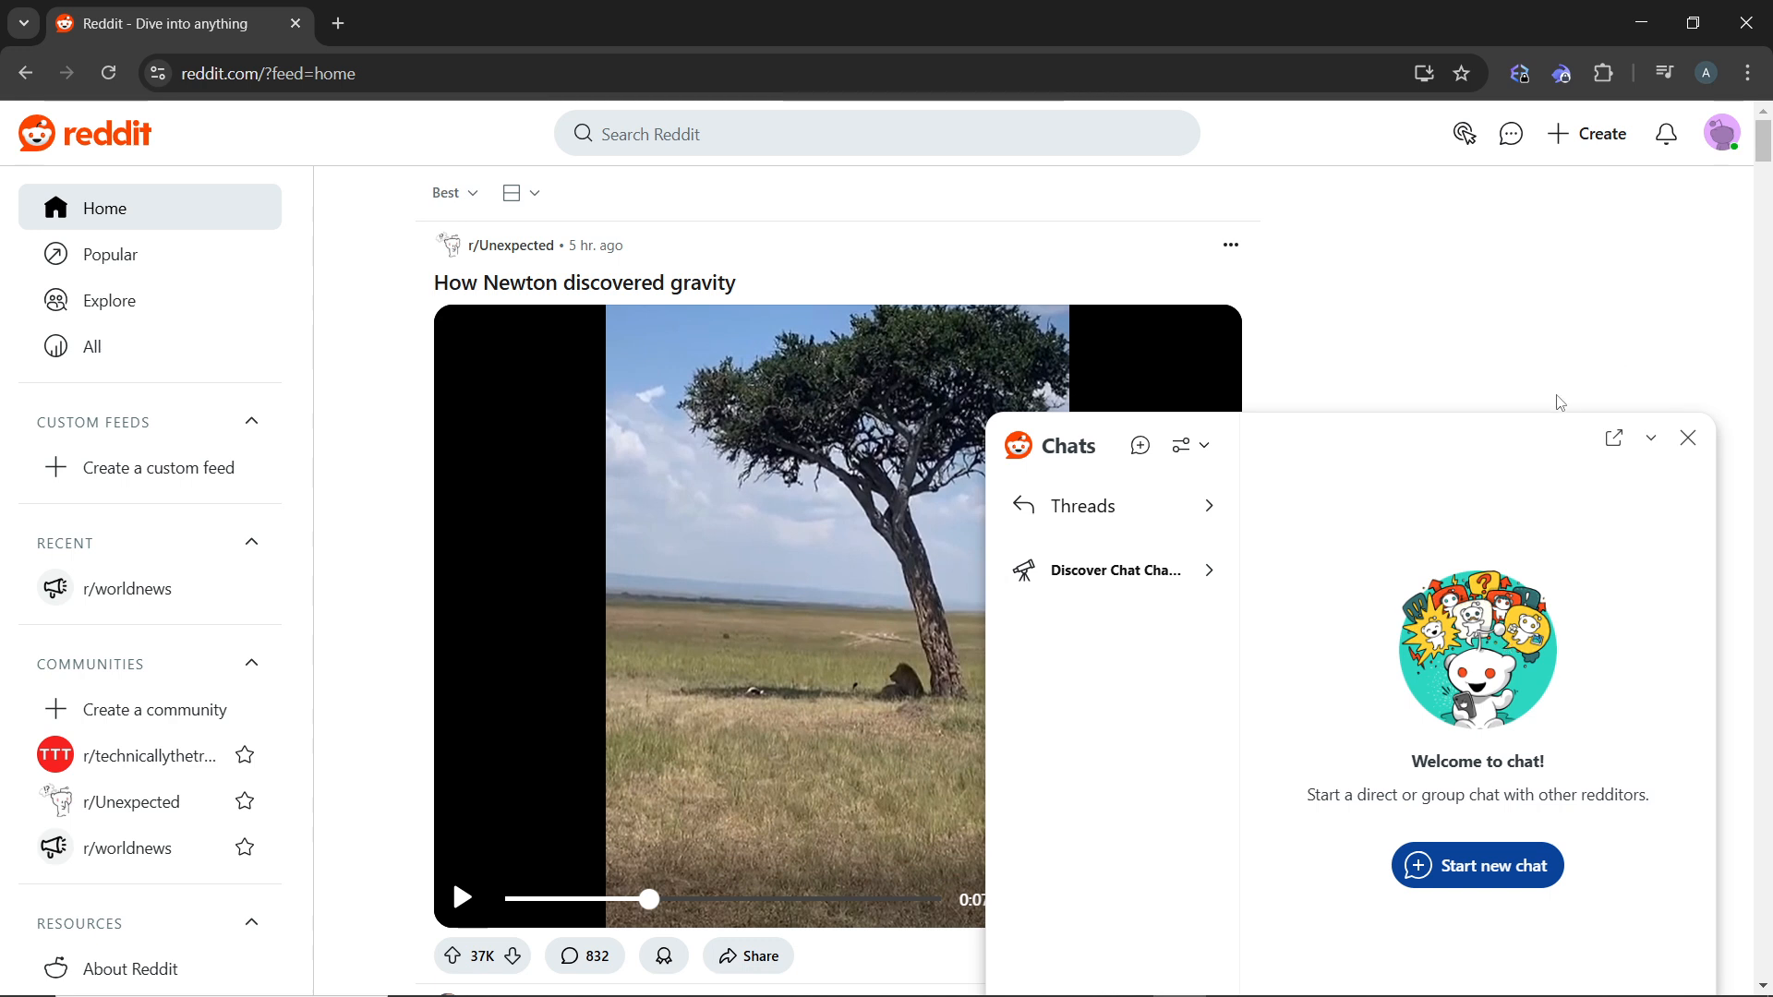
pyautogui.moveTo(1467, 452)
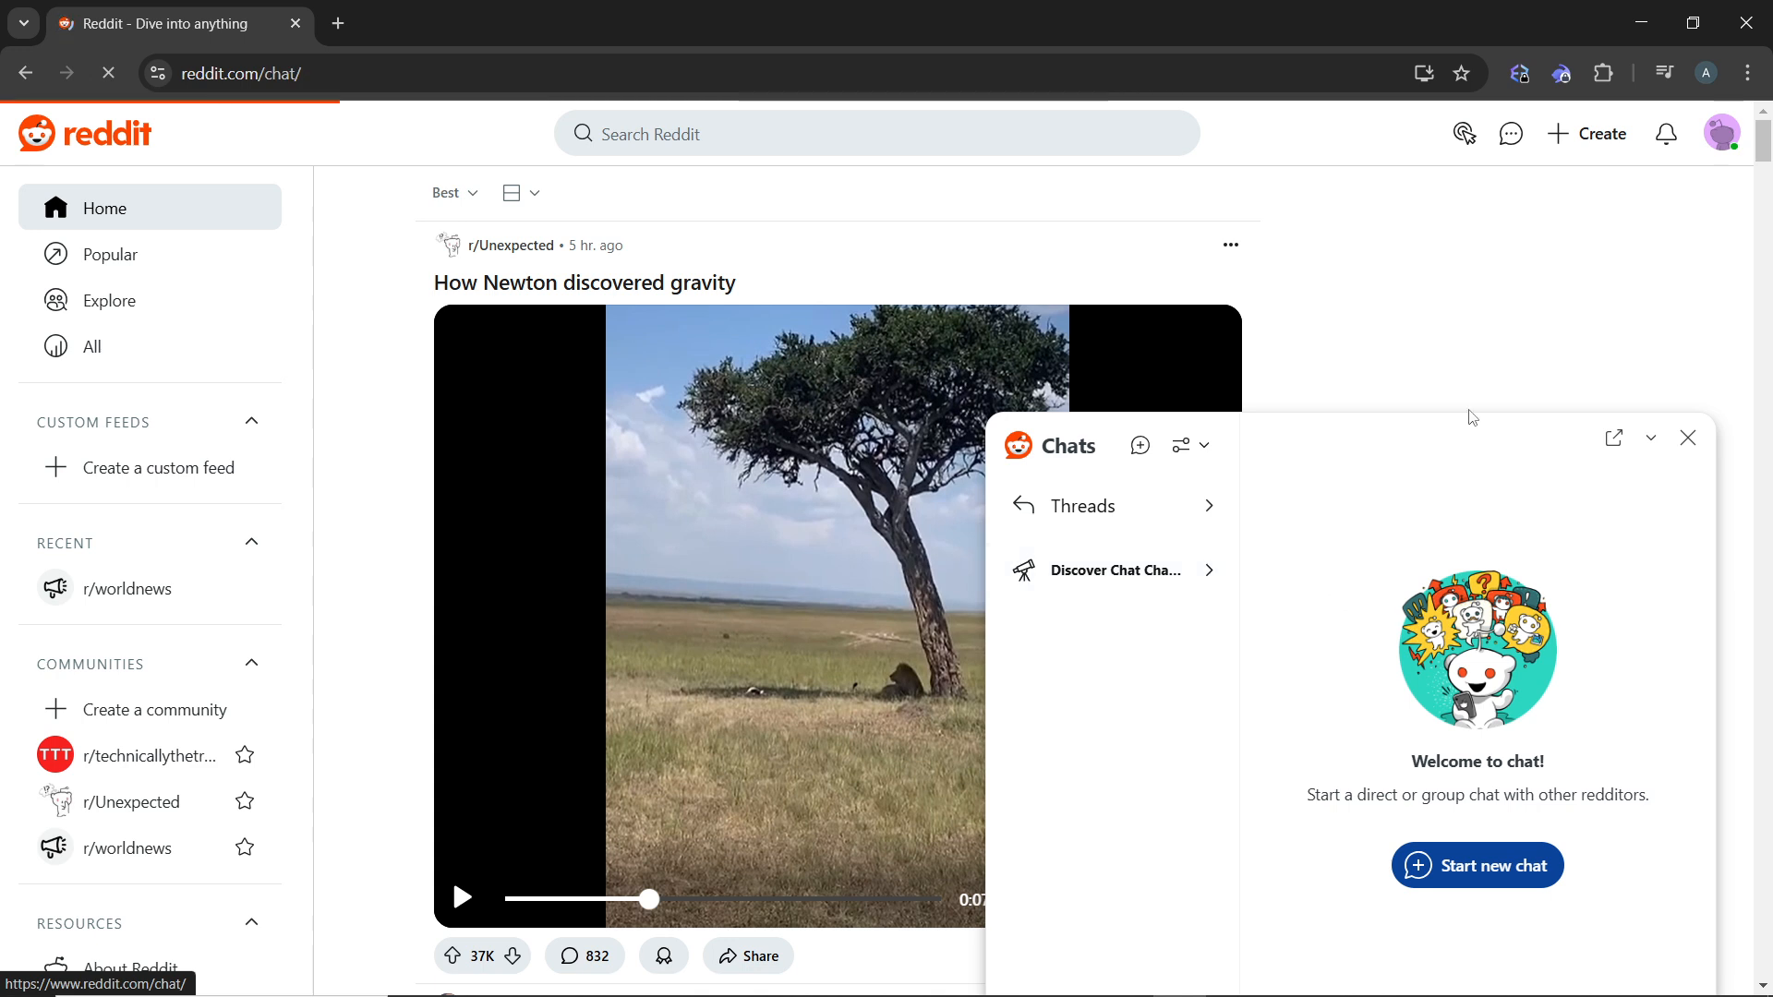
pyautogui.moveTo(1516, 409)
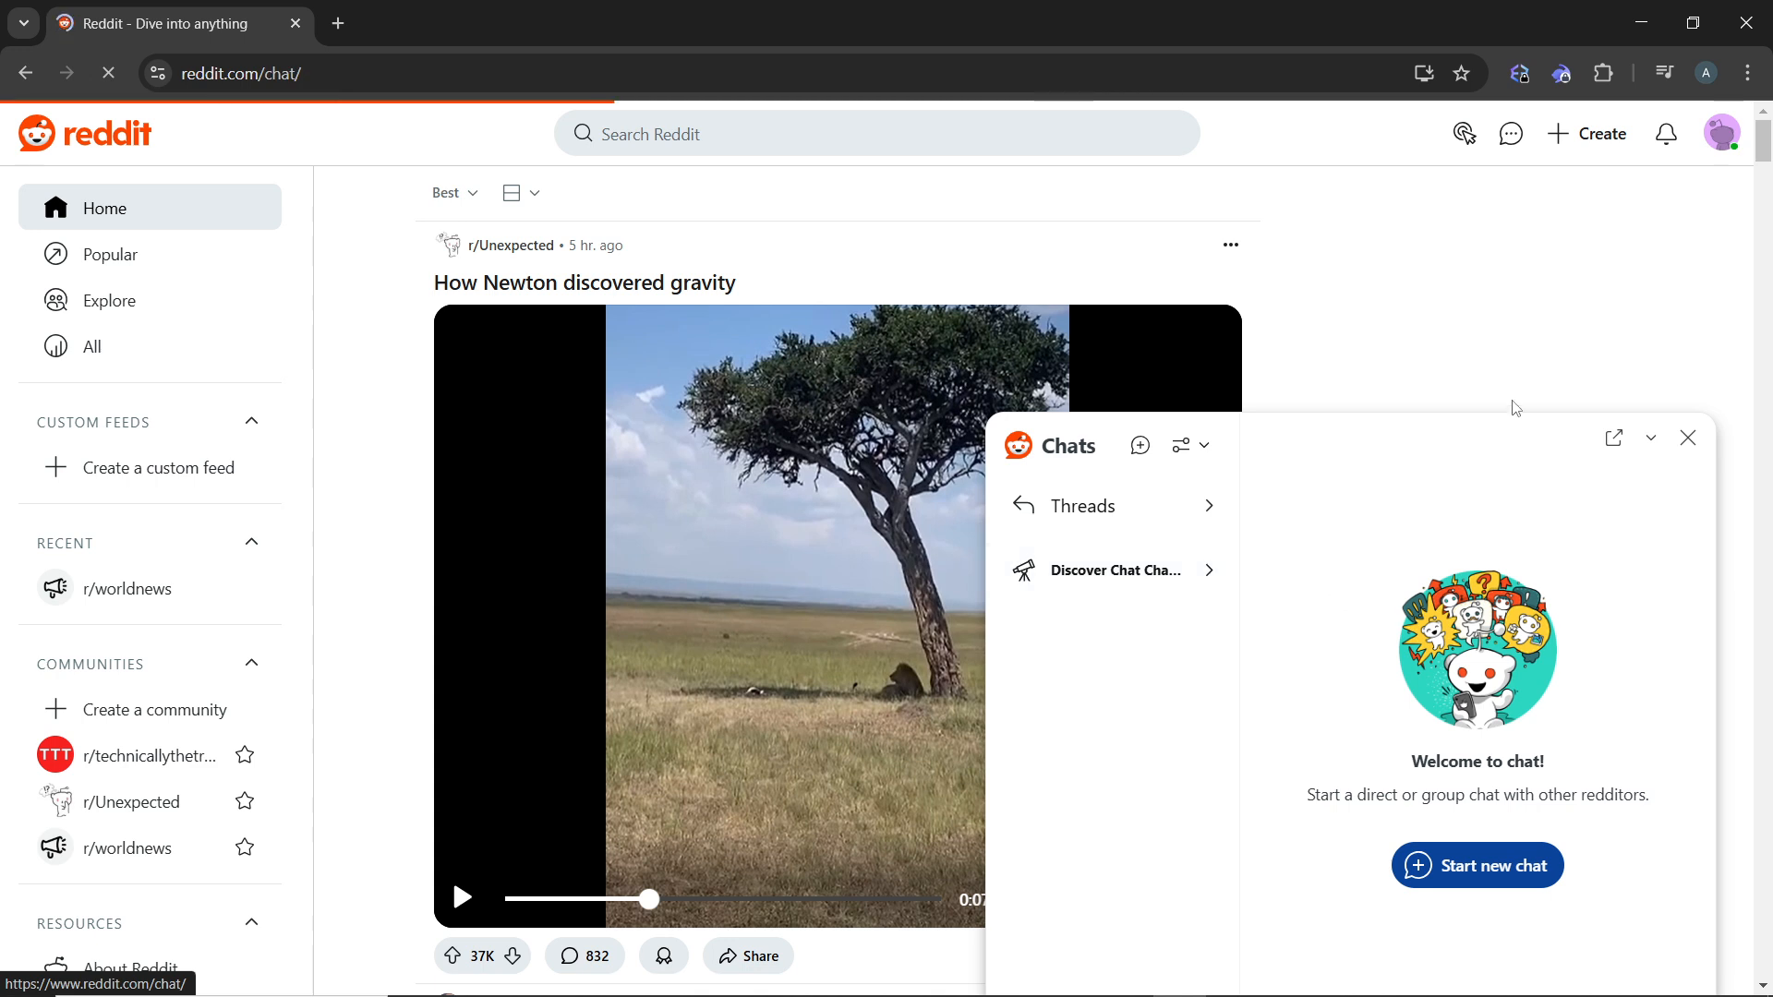
pyautogui.click(1114, 569)
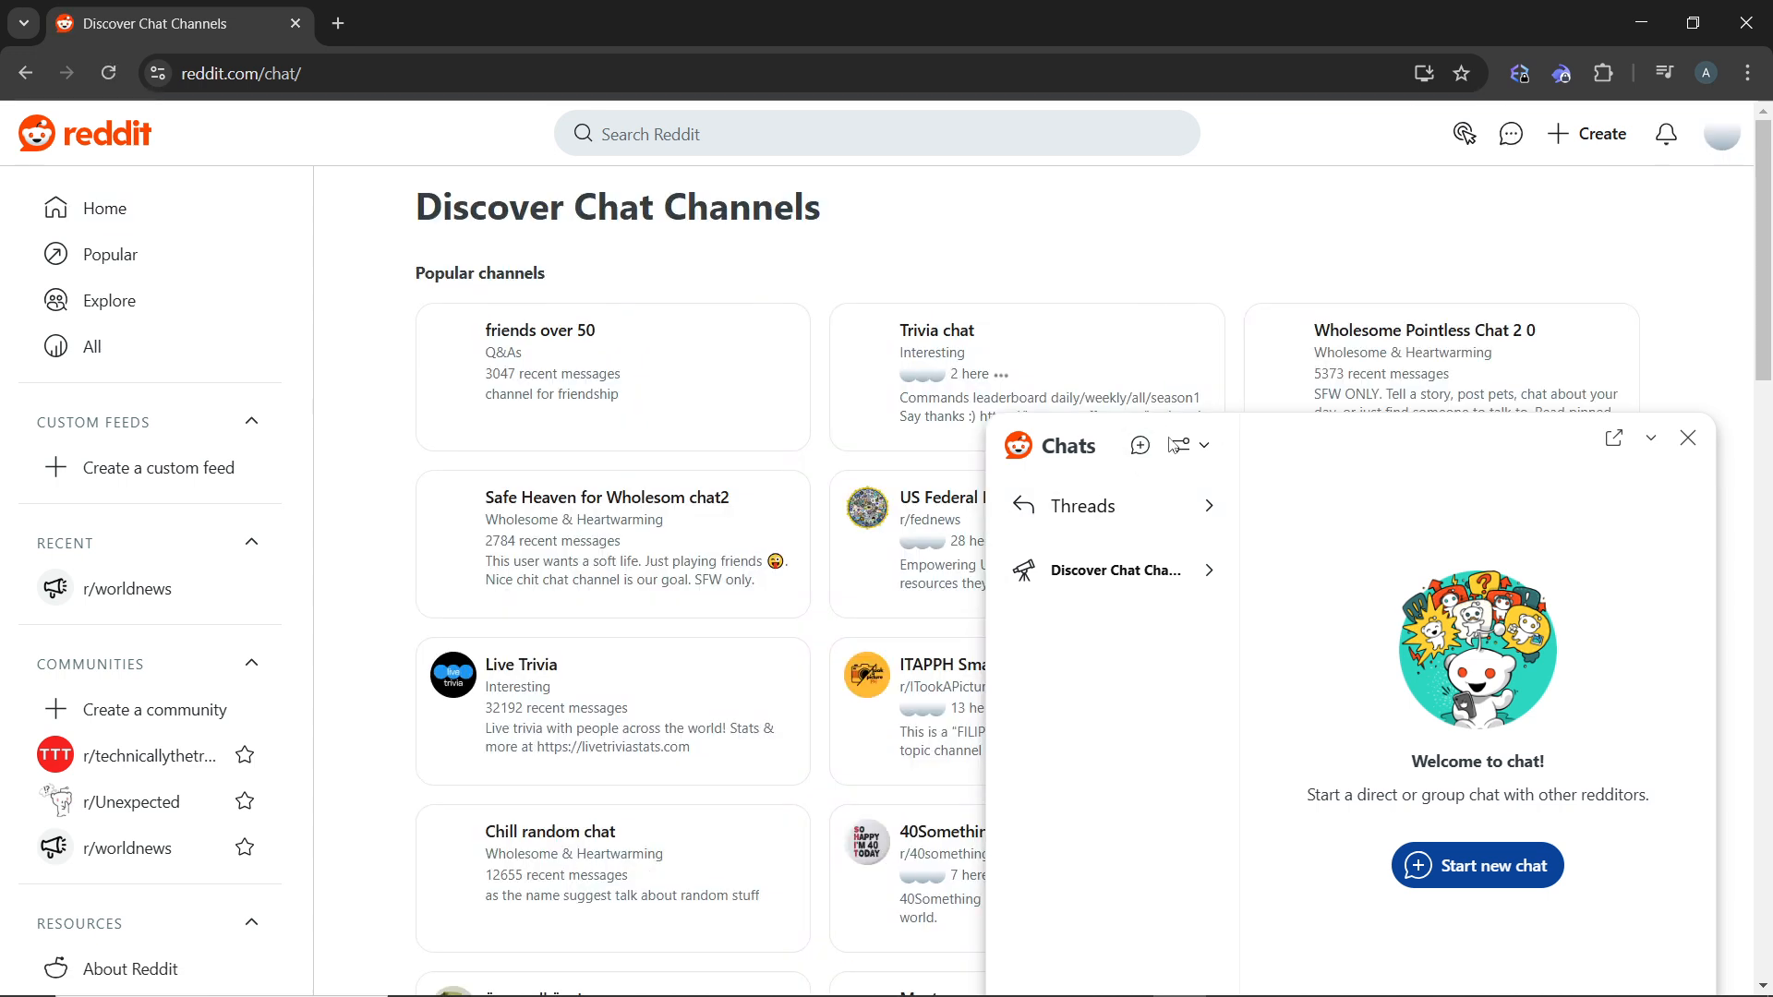
# Start a new chat to bring up the username search form.
pyautogui.click(1139, 444)
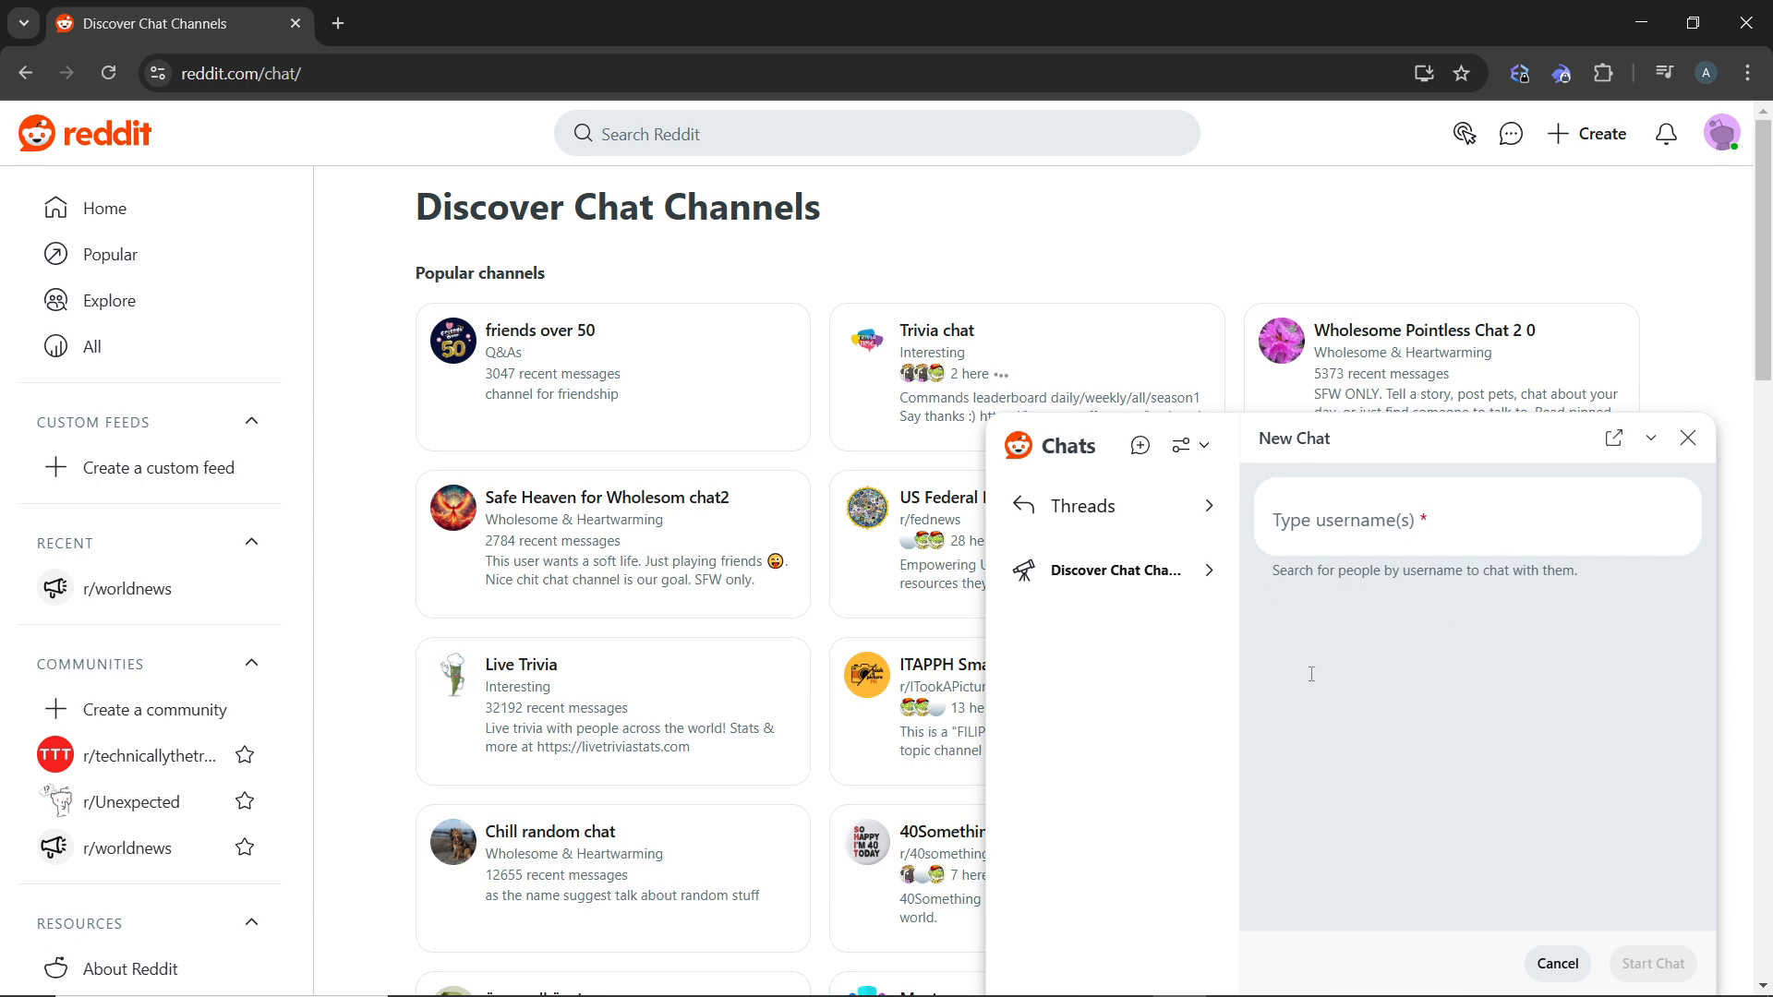
pyautogui.moveTo(1551, 559)
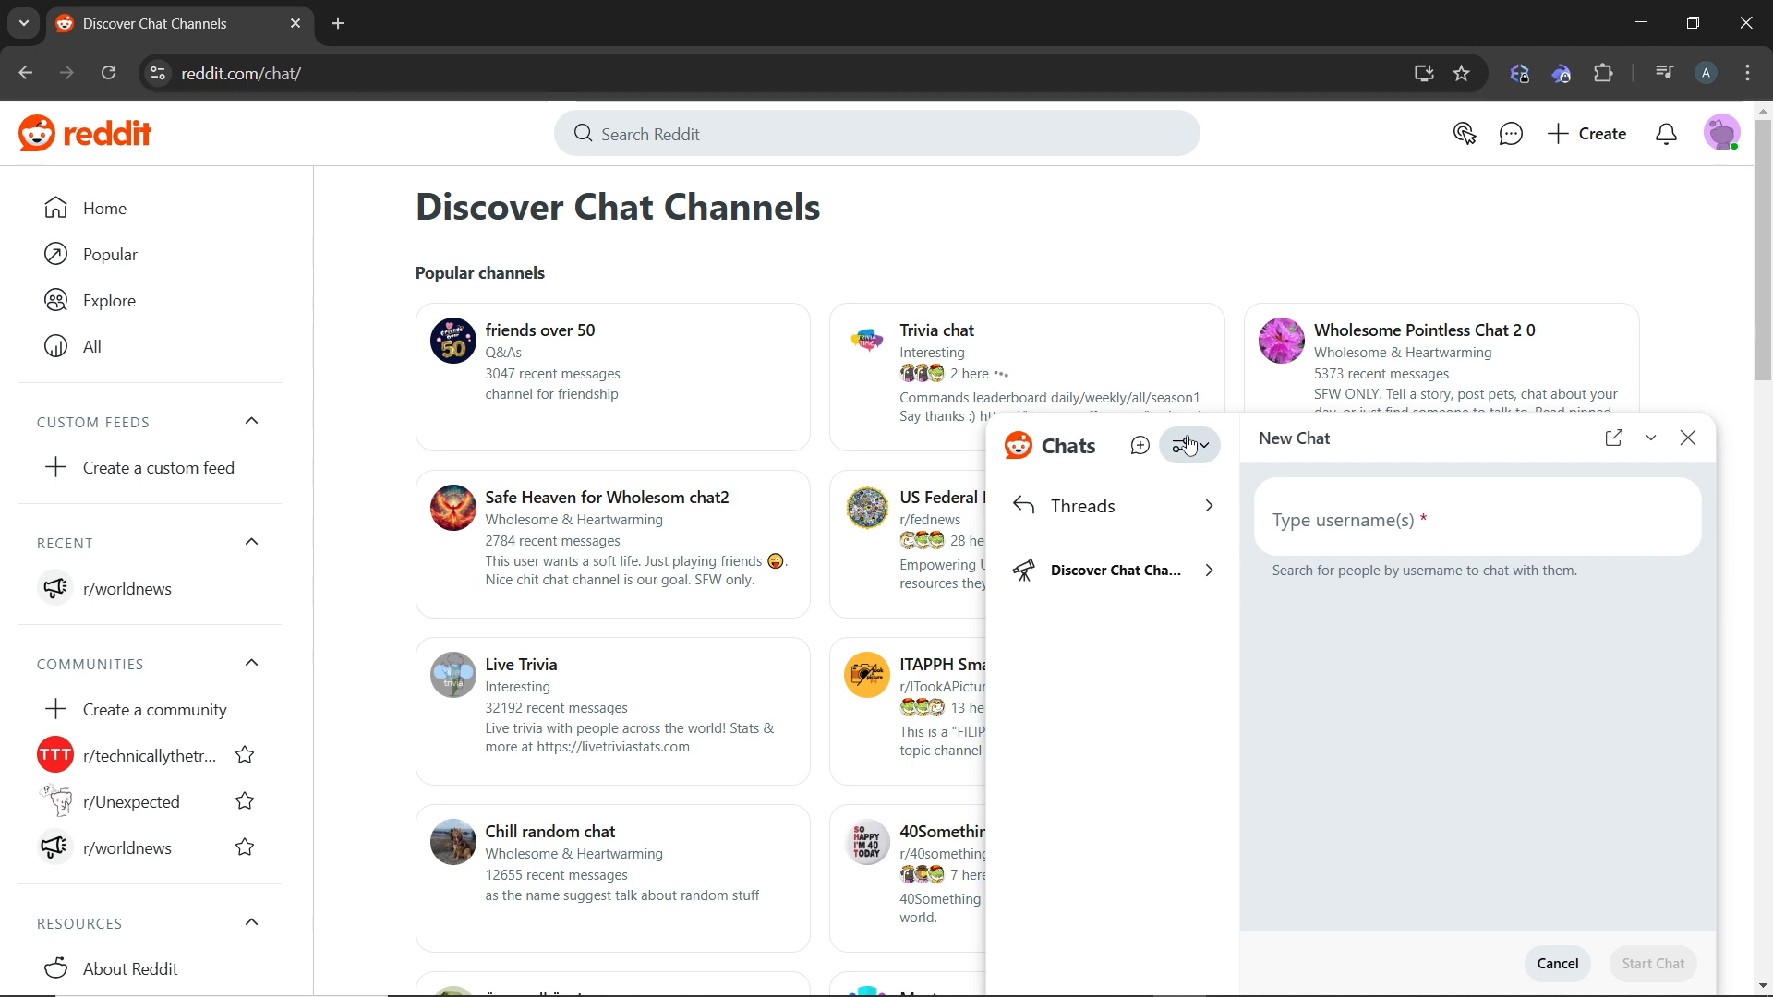
pyautogui.click(1188, 444)
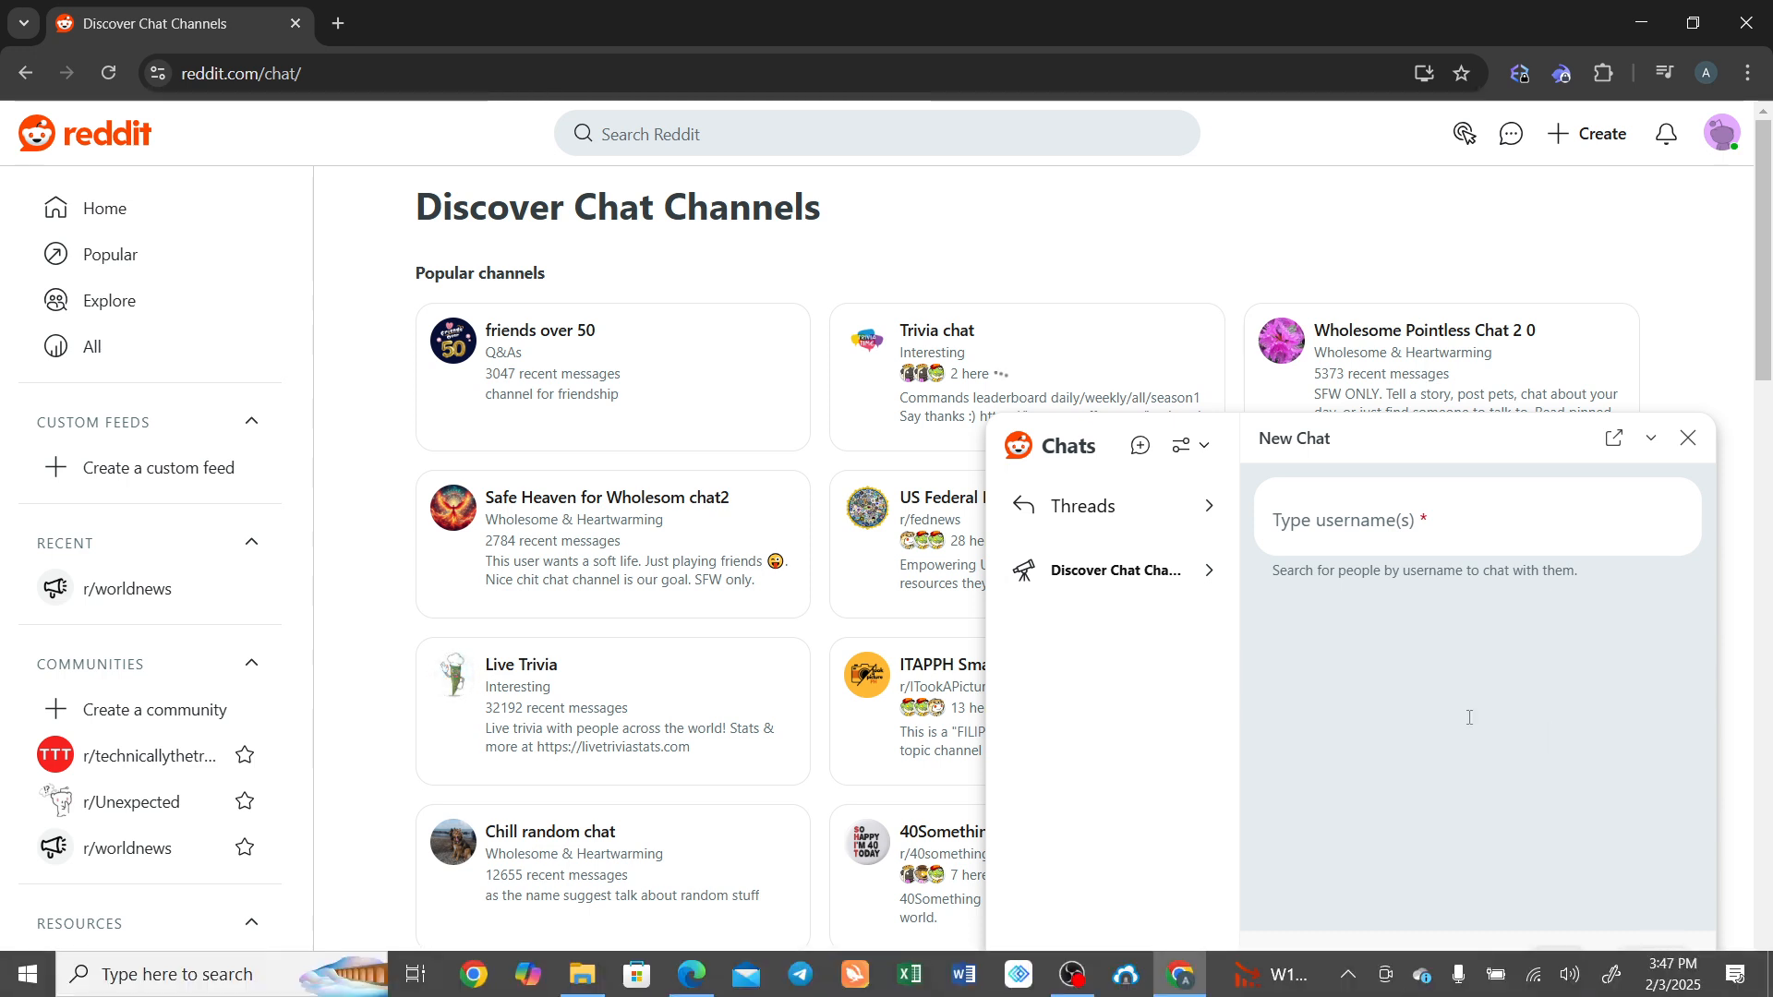
pyautogui.scroll(-3)
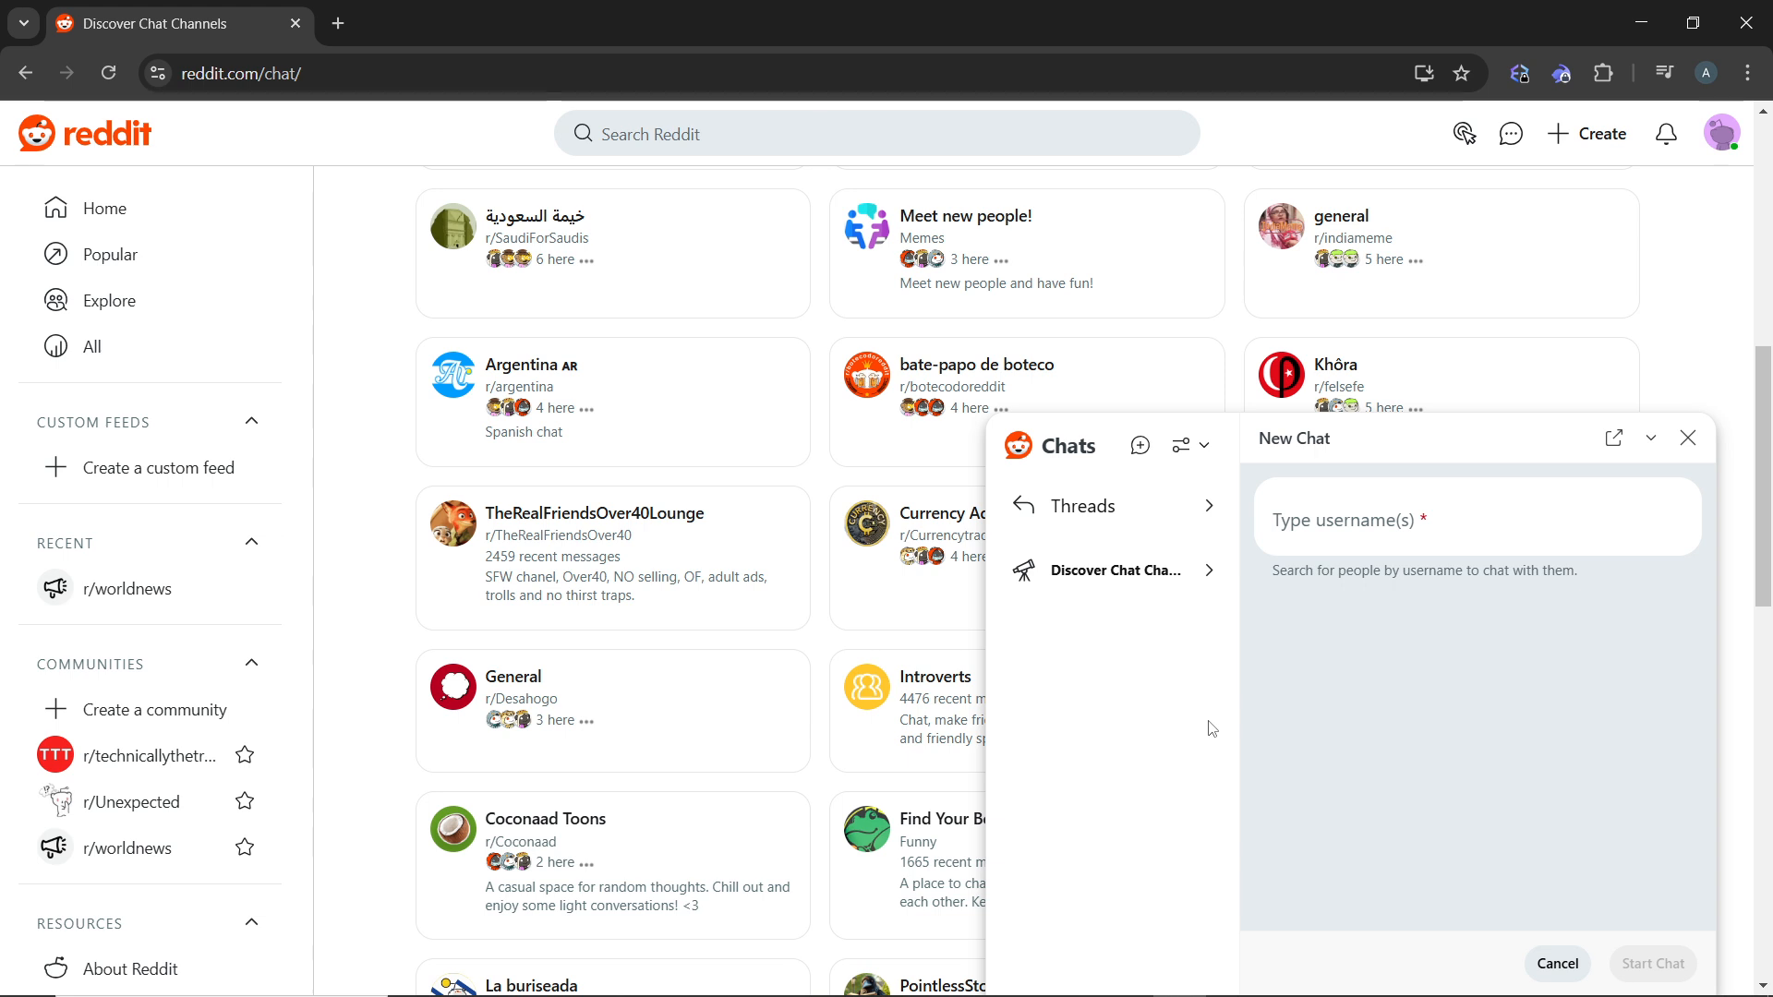
pyautogui.moveTo(1264, 972)
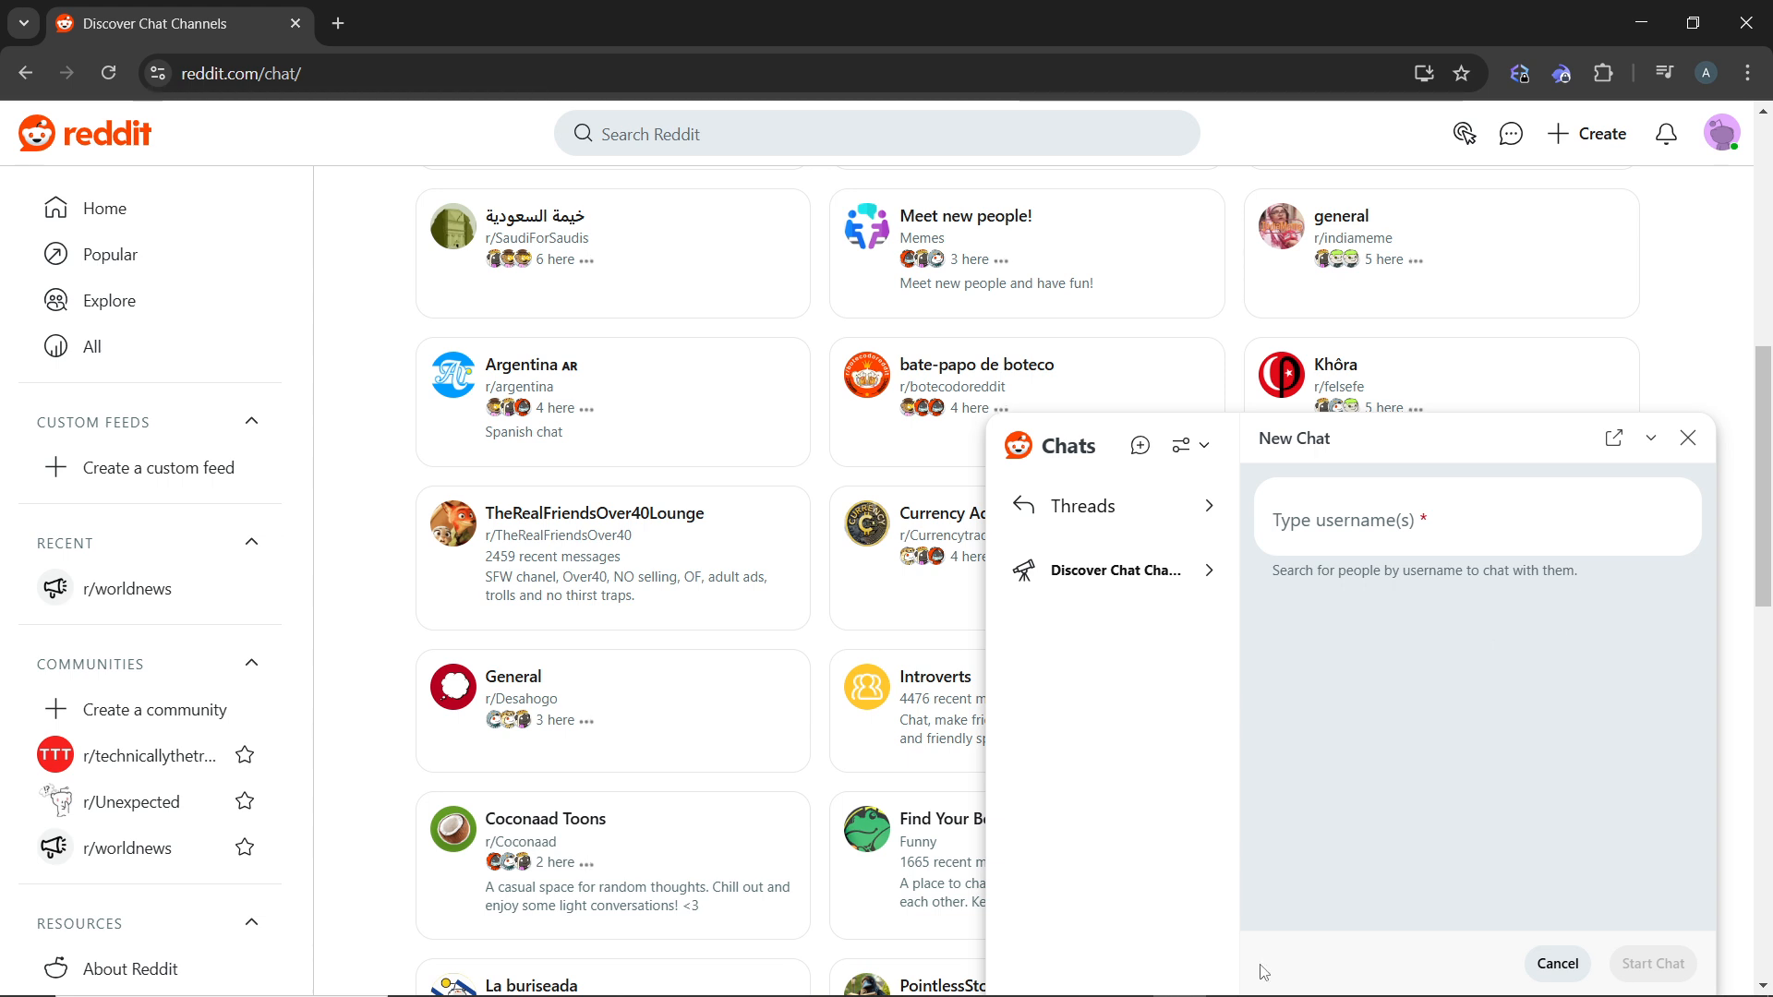